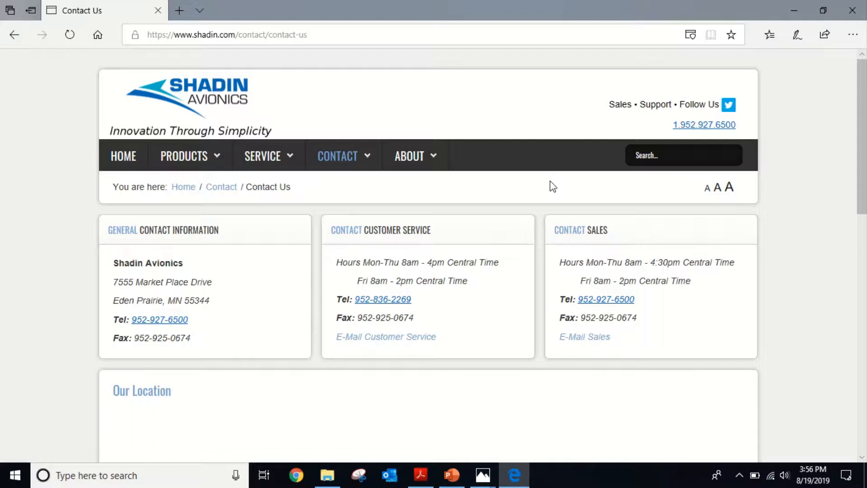
{"action": "mouse_move", "coordinate": [468, 167]}
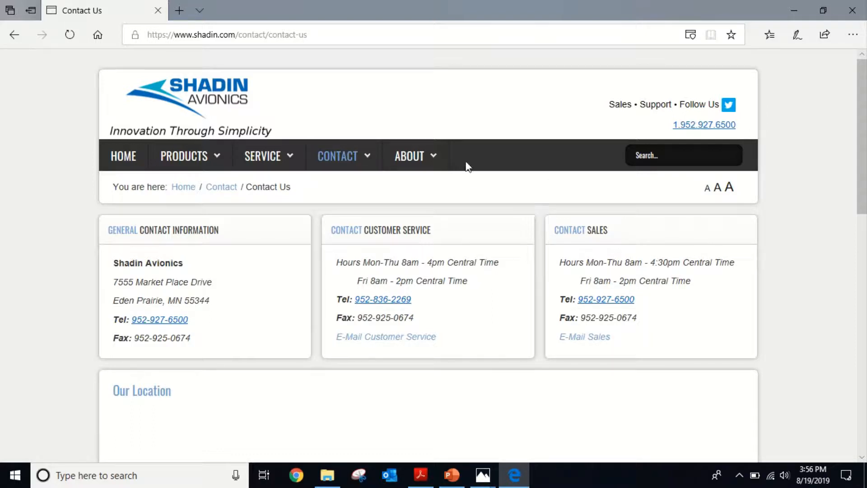
{"action": "mouse_move", "coordinate": [623, 227]}
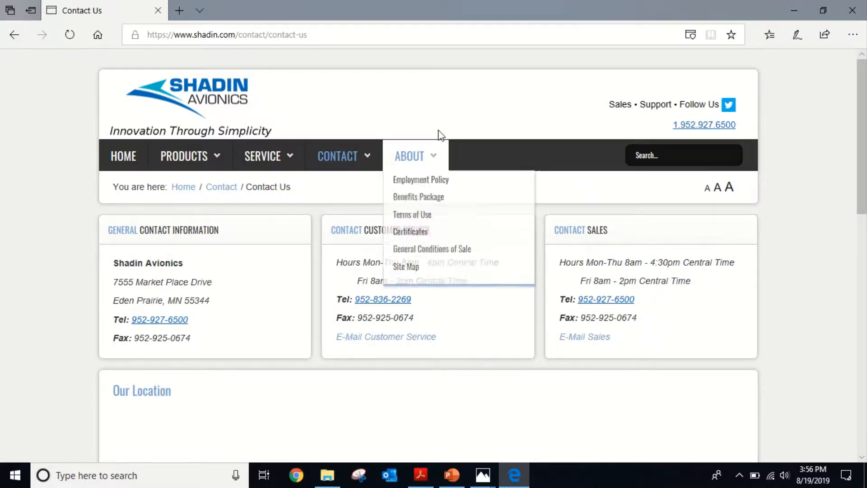
{"action": "mouse_move", "coordinate": [448, 135]}
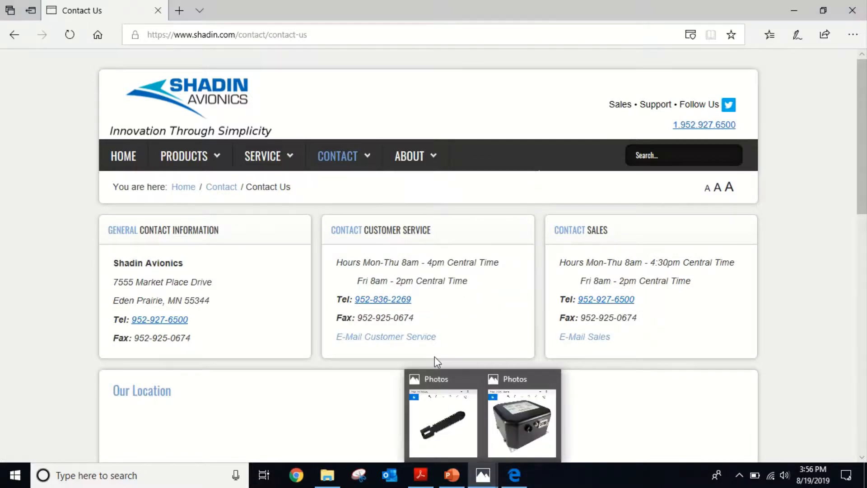
Close the Key Alpha.png photo and restore the 943200-11LR.png unit photo
{"action": "left_click", "coordinate": [520, 423]}
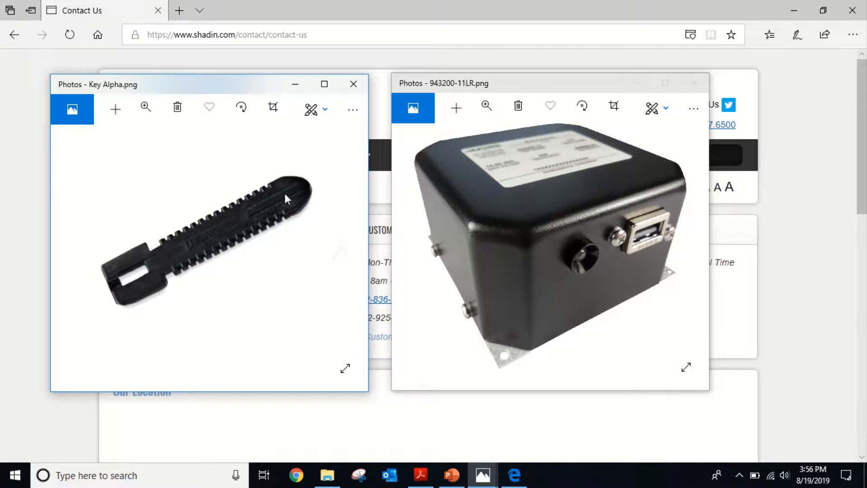
{"action": "mouse_move", "coordinate": [247, 269]}
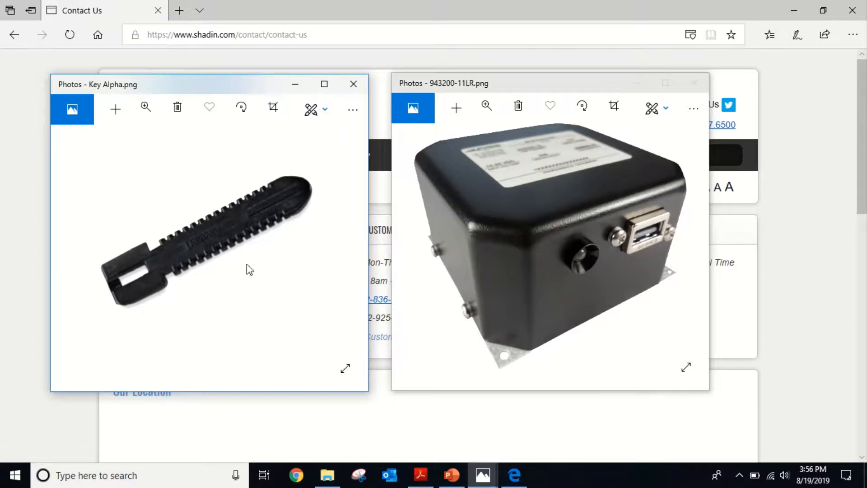
{"action": "mouse_move", "coordinate": [228, 256]}
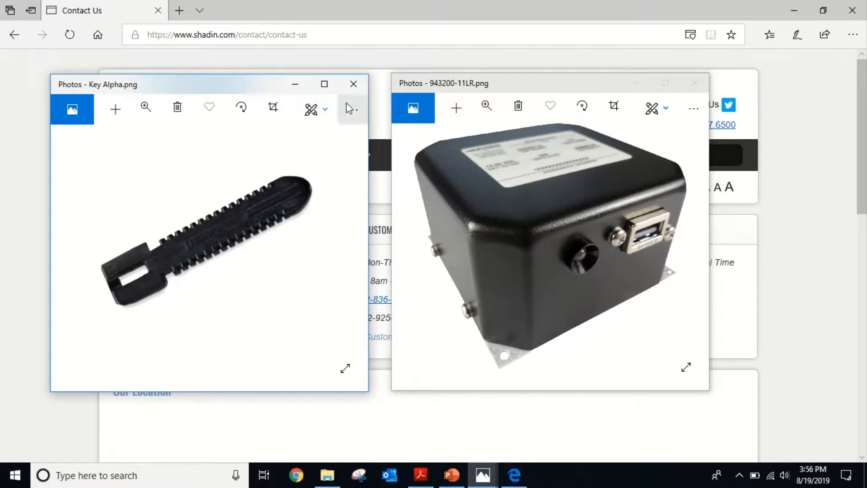
{"action": "mouse_move", "coordinate": [335, 94]}
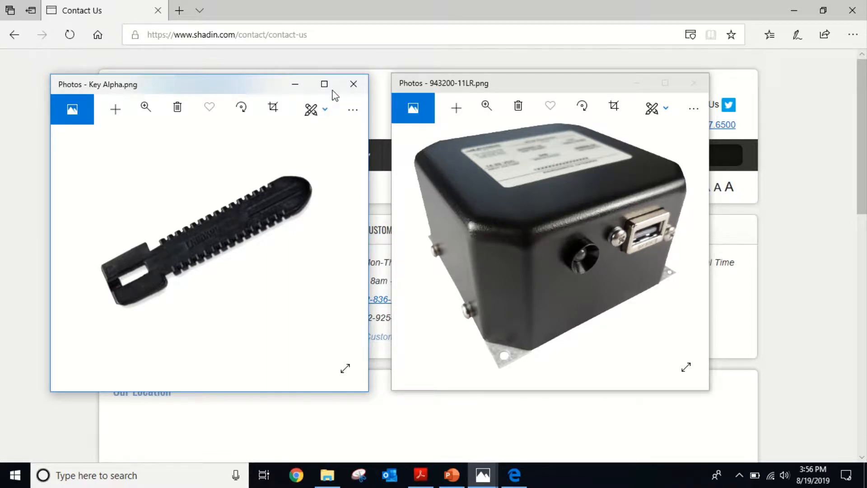
{"action": "left_click", "coordinate": [353, 84]}
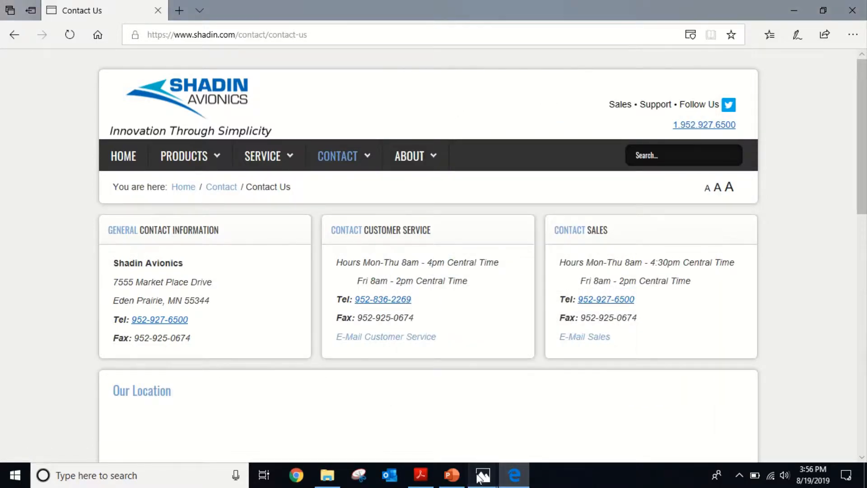
{"action": "left_click", "coordinate": [482, 475]}
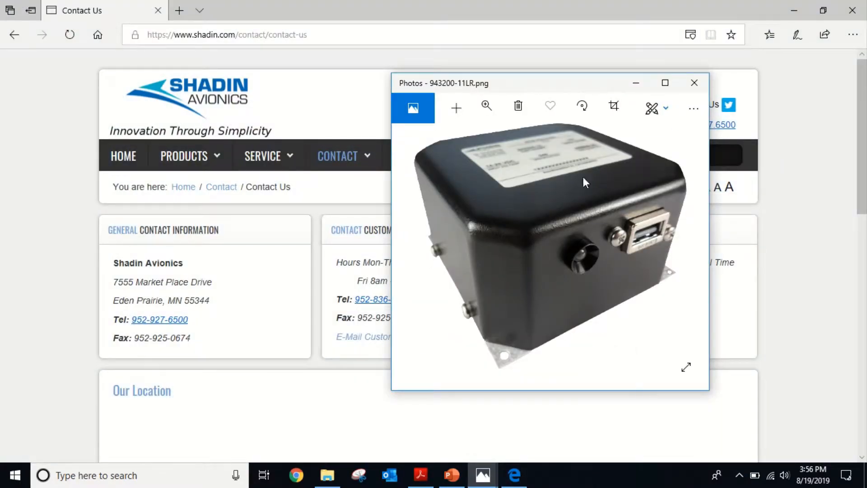
{"action": "mouse_move", "coordinate": [622, 149]}
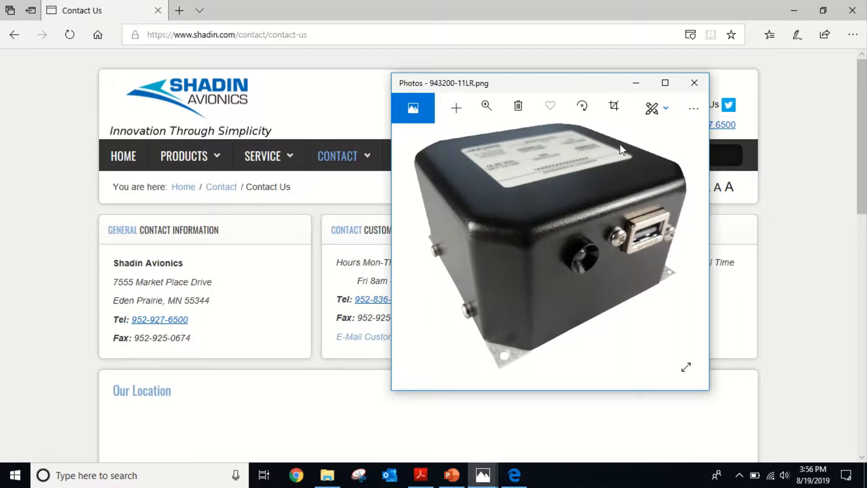
{"action": "mouse_move", "coordinate": [561, 372]}
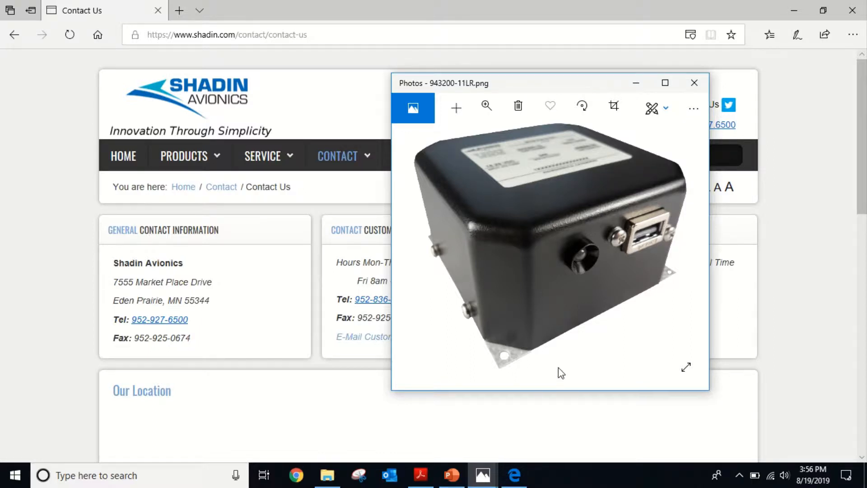
{"action": "mouse_move", "coordinate": [653, 235]}
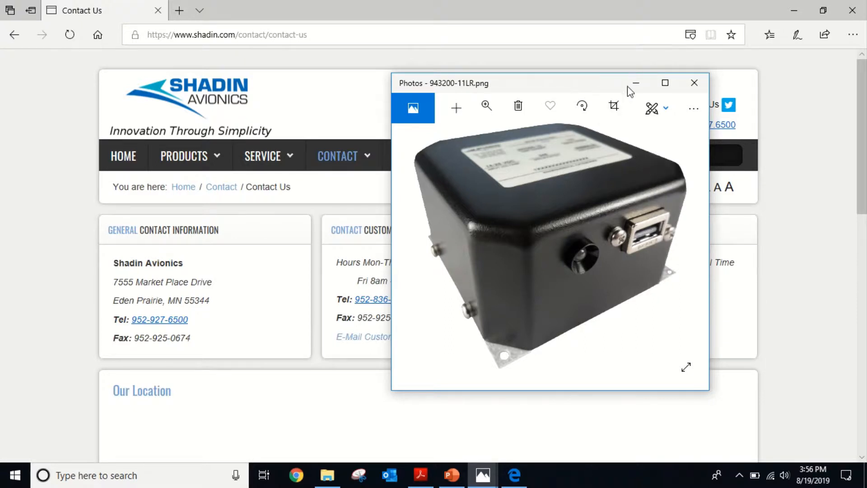
{"action": "mouse_move", "coordinate": [635, 85]}
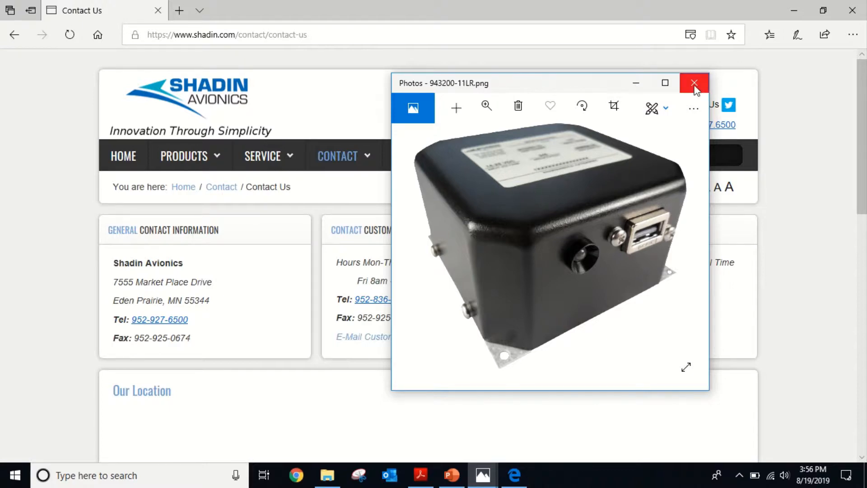
Close the unit photo and bring up the USB Drive (D:) listing full screen in File Explorer
{"action": "left_click", "coordinate": [694, 83]}
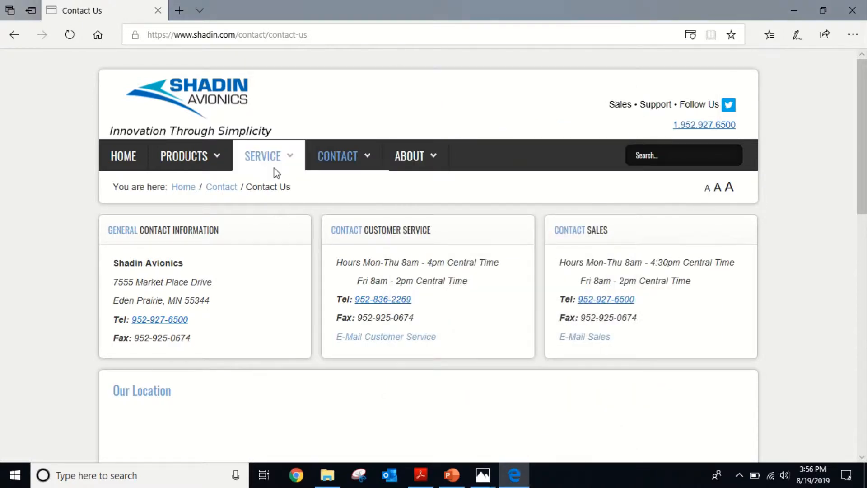
{"action": "left_click", "coordinate": [327, 475]}
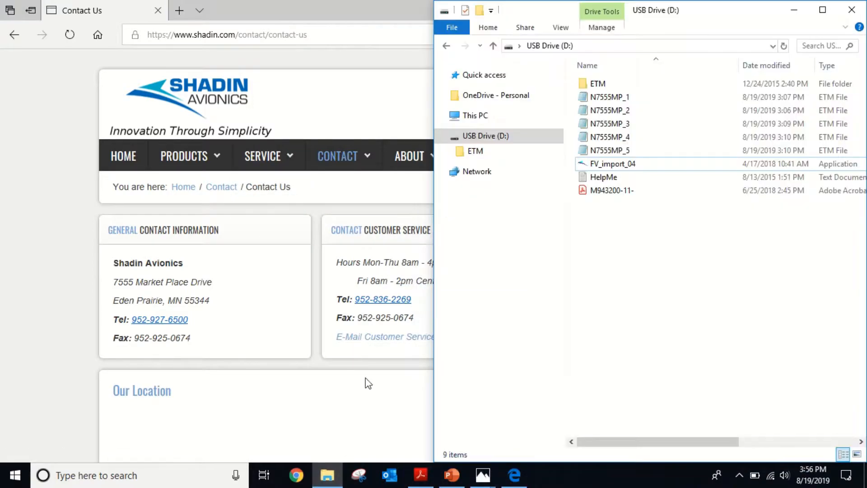
{"action": "left_click", "coordinate": [823, 10]}
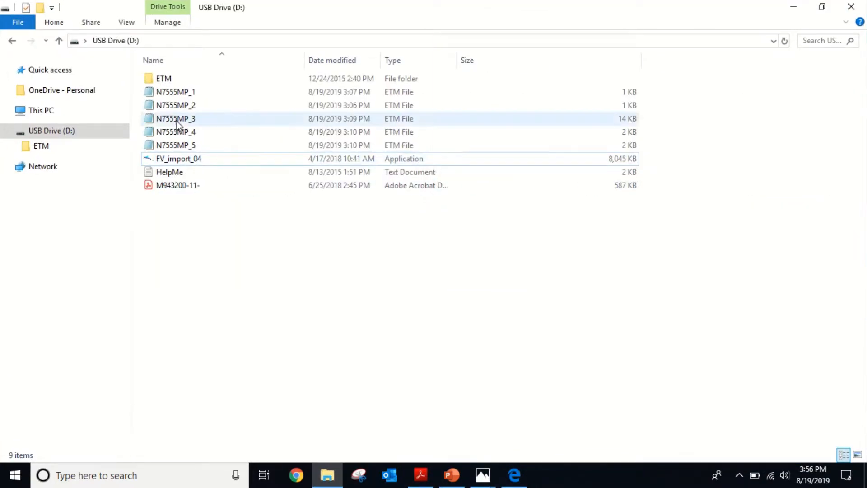
{"action": "left_click", "coordinate": [40, 146]}
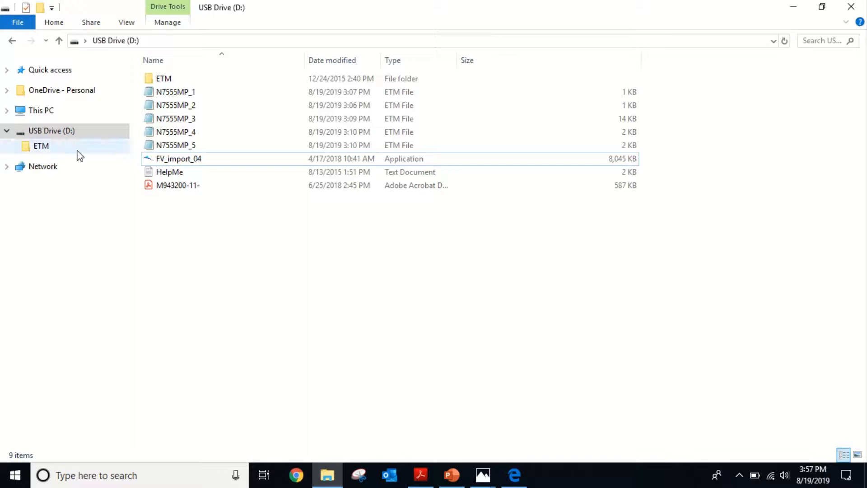
{"action": "mouse_move", "coordinate": [183, 132]}
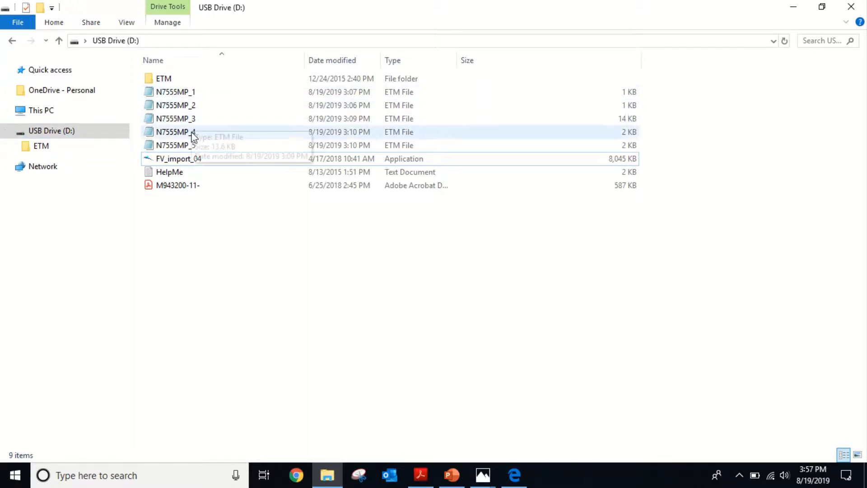
{"action": "mouse_move", "coordinate": [122, 105]}
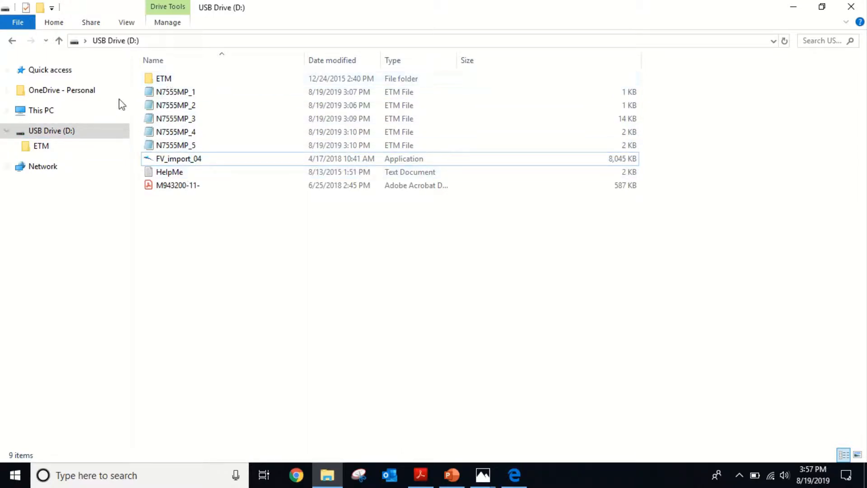
{"action": "mouse_move", "coordinate": [248, 92]}
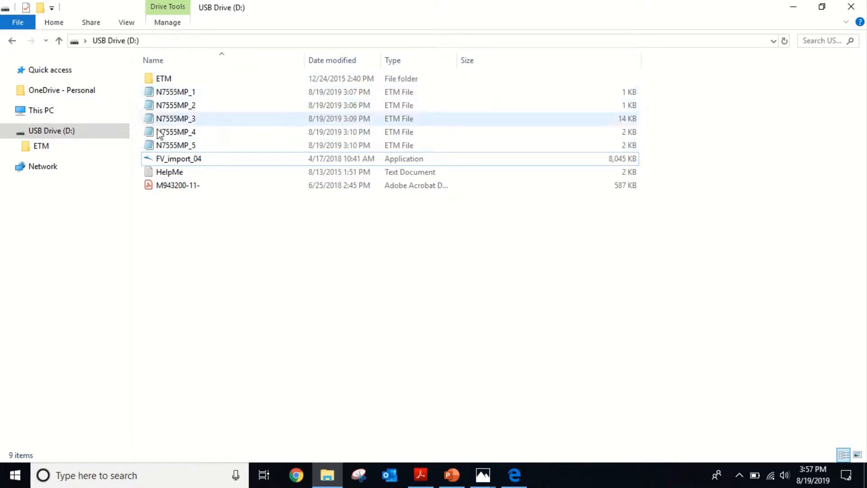
Look through the ETM folder, N7555MP ETM files and FV_import_04 on the drive
{"action": "left_click", "coordinate": [175, 92]}
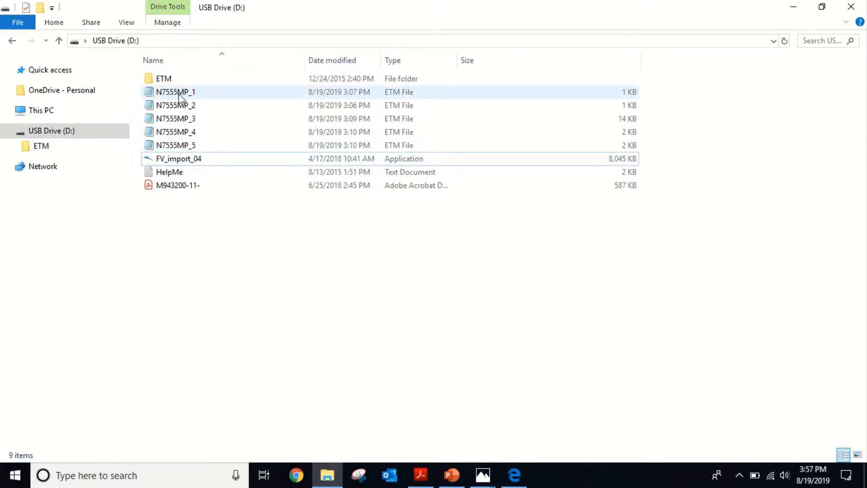
{"action": "left_click", "coordinate": [176, 145]}
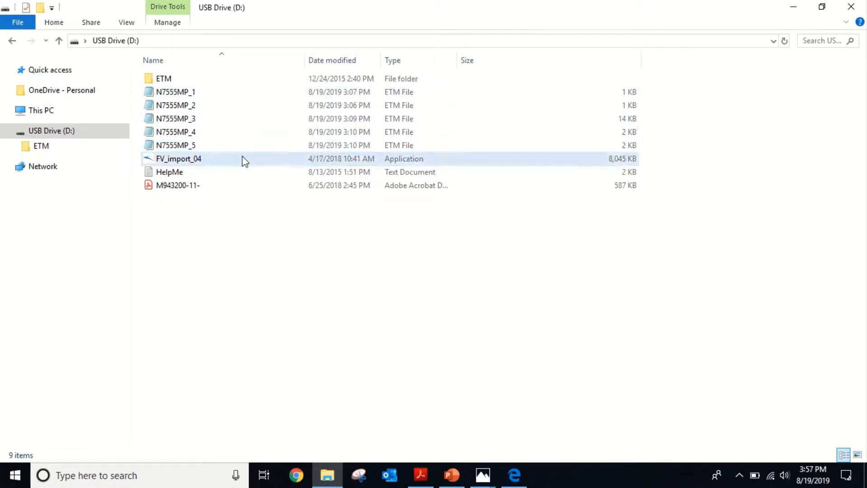
{"action": "left_click", "coordinate": [176, 92]}
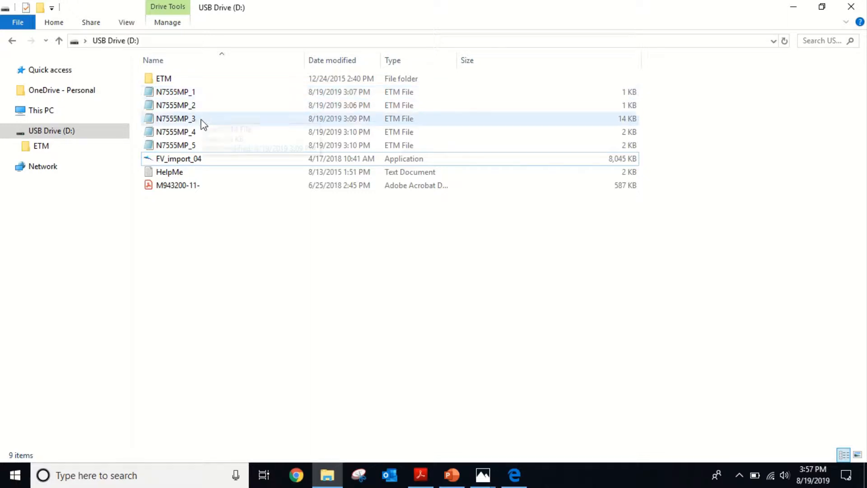
{"action": "left_click", "coordinate": [179, 159]}
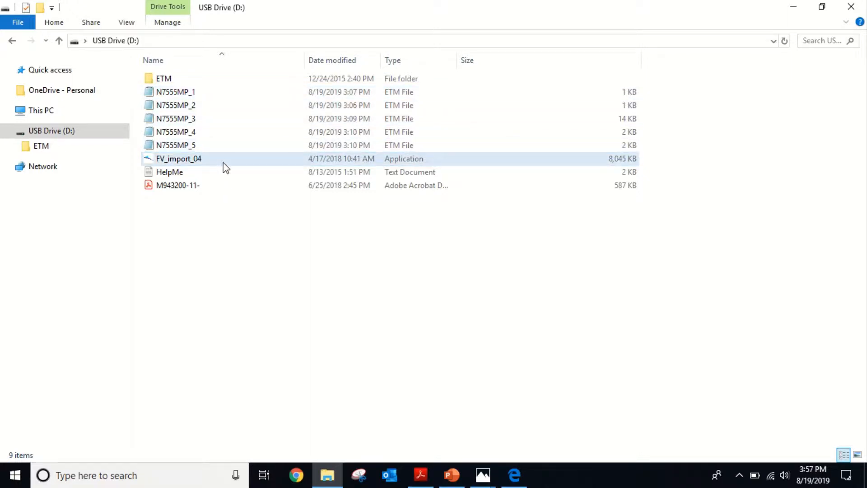
{"action": "mouse_move", "coordinate": [176, 93]}
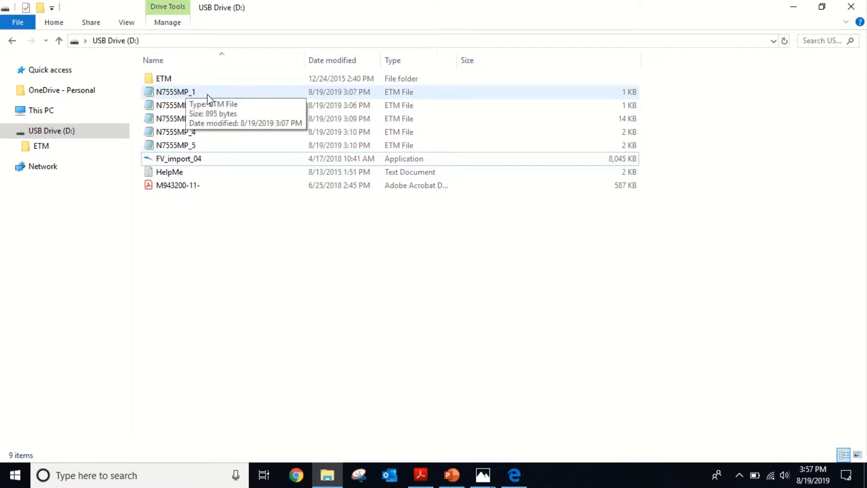
{"action": "mouse_move", "coordinate": [232, 98]}
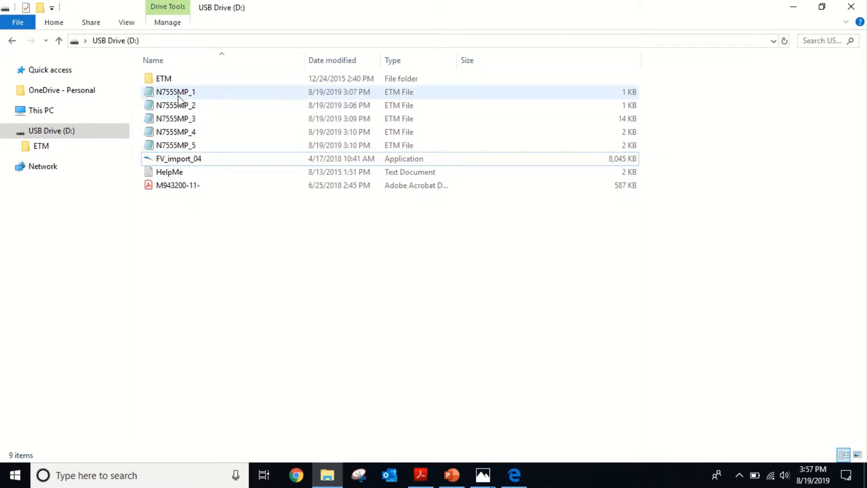
{"action": "mouse_move", "coordinate": [176, 92]}
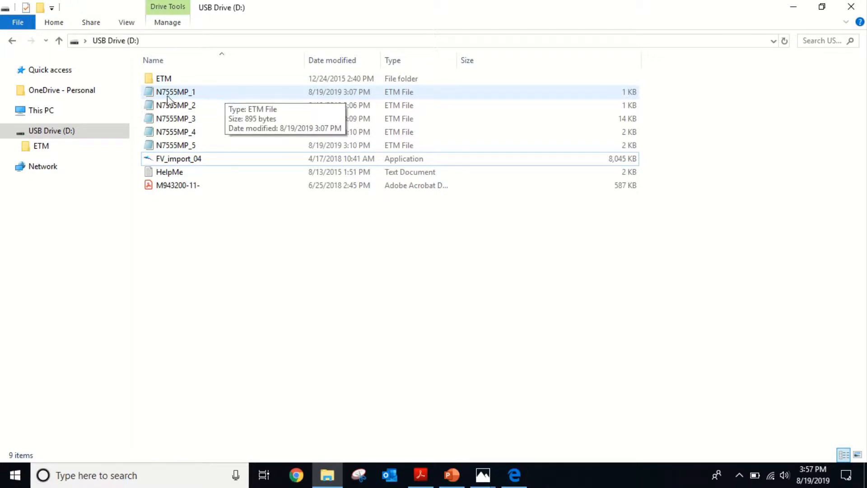
{"action": "mouse_move", "coordinate": [195, 98]}
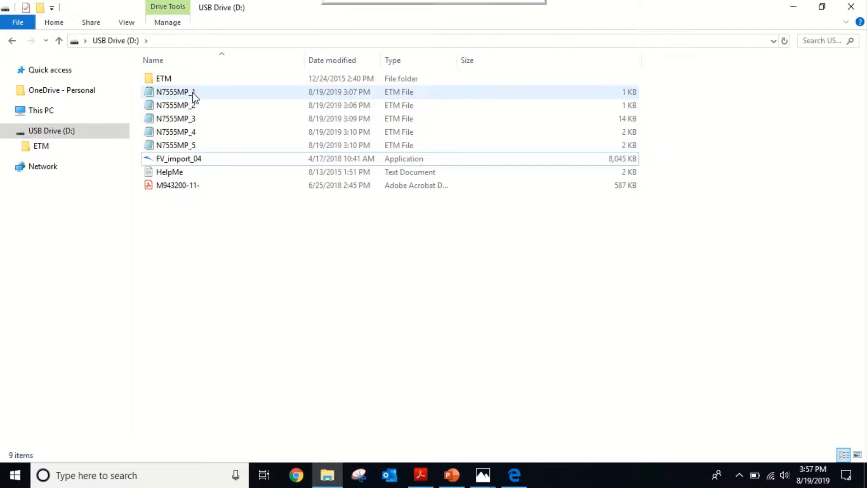
{"action": "mouse_move", "coordinate": [221, 96]}
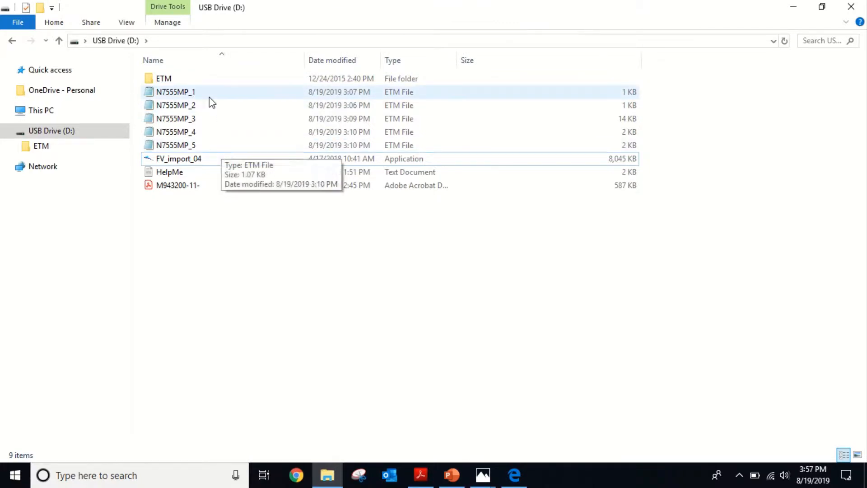
{"action": "left_click", "coordinate": [176, 132]}
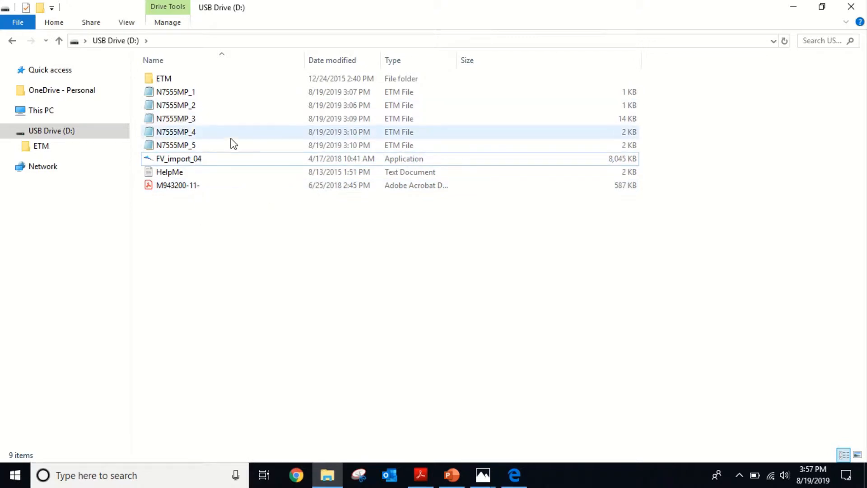
{"action": "left_click", "coordinate": [176, 145]}
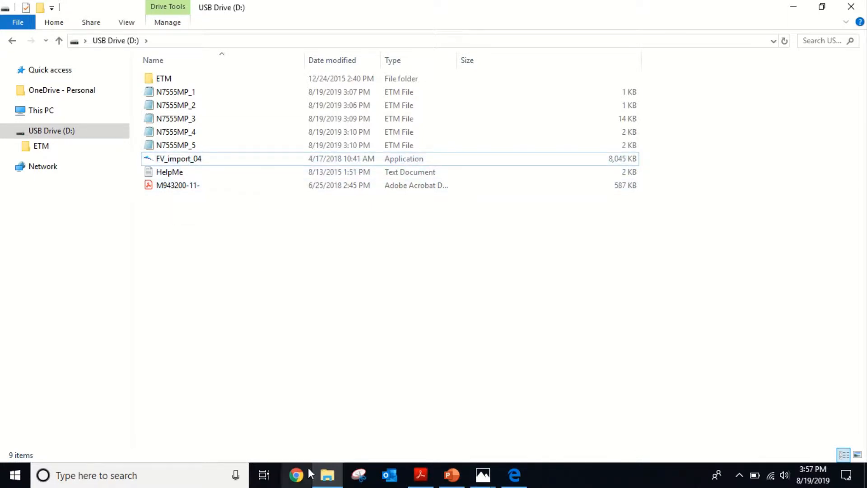
Go to Shadin's Service > Technical Publications/Software page and scroll to Engine Trend Monitor
{"action": "left_click", "coordinate": [514, 475]}
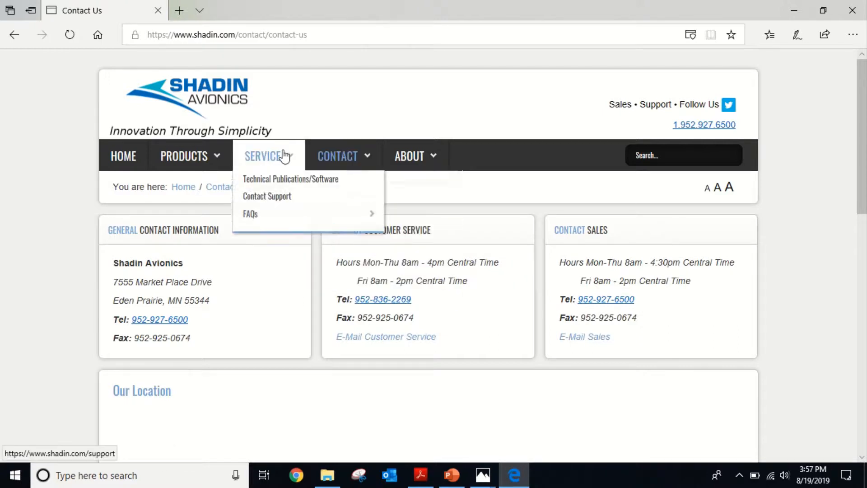
{"action": "mouse_move", "coordinate": [290, 186]}
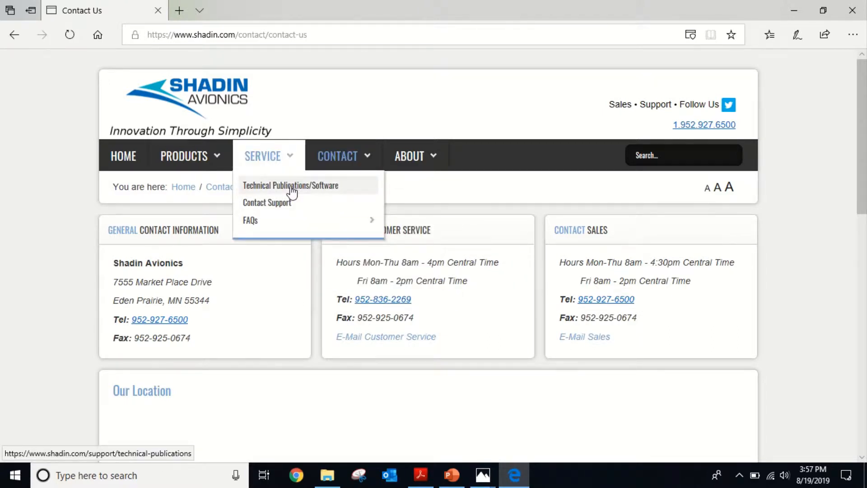
{"action": "left_click", "coordinate": [290, 185]}
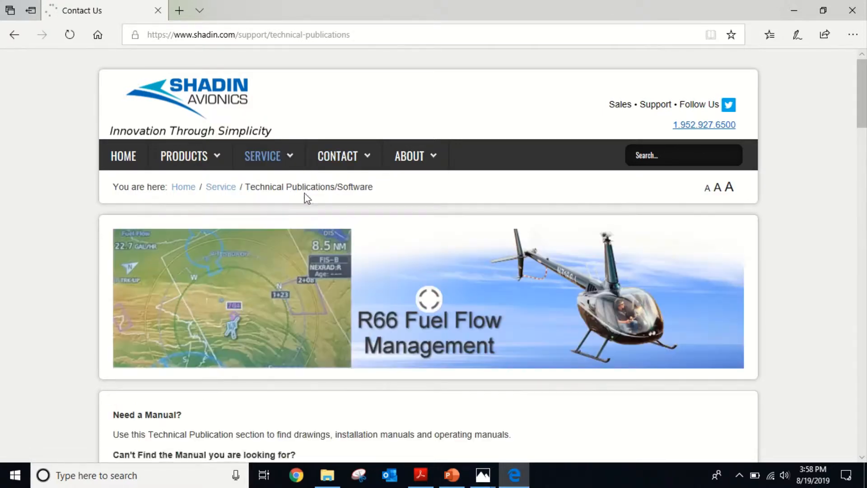
{"action": "scroll", "scroll_direction": "down", "scroll_amount": 3}
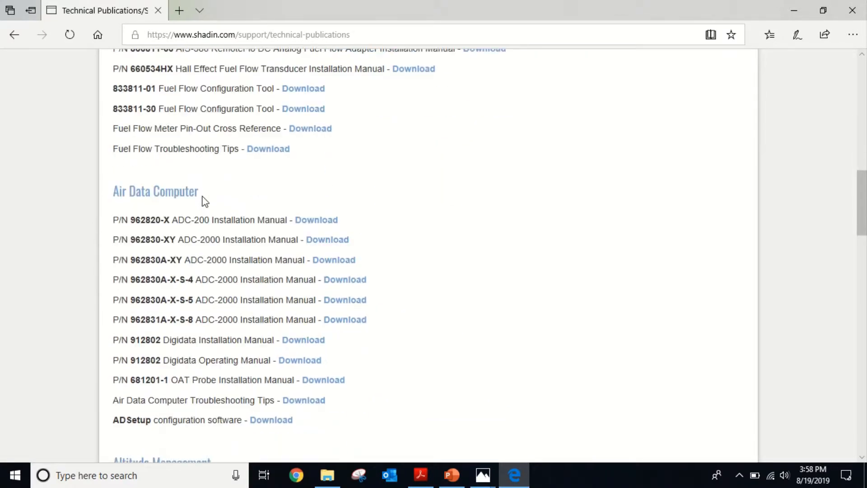
{"action": "scroll", "scroll_direction": "down", "scroll_amount": 3}
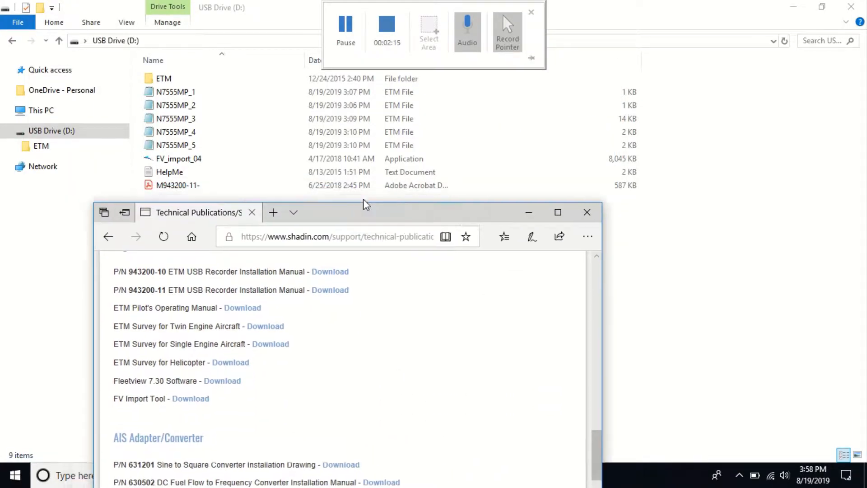
View the Fleetview 7.30 and FV Import Tool downloads maximized, then minimize Edge to the drive files
{"action": "left_click", "coordinate": [557, 211]}
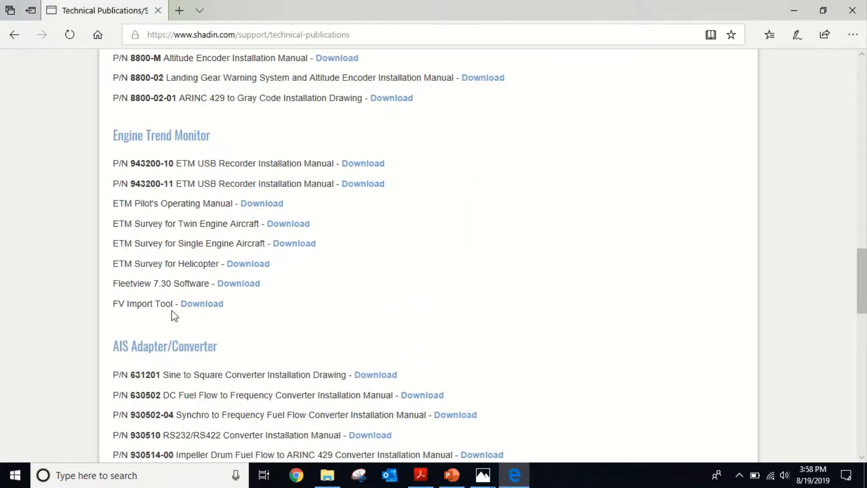
{"action": "mouse_move", "coordinate": [201, 303]}
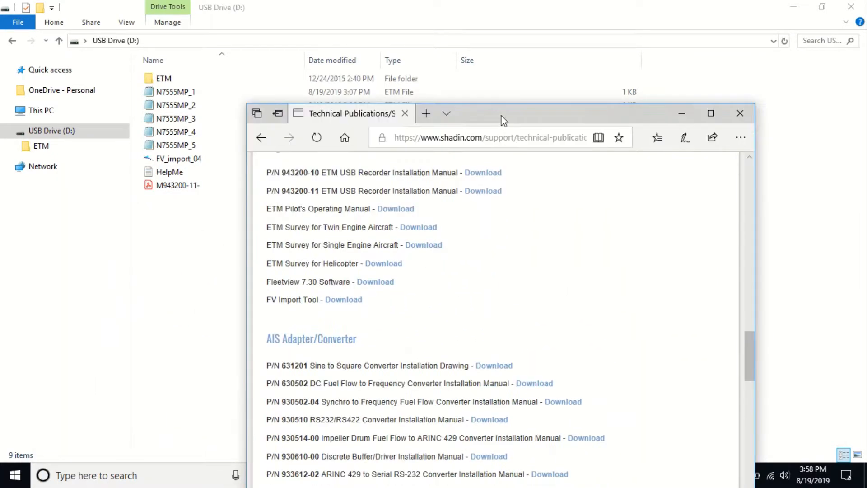
{"action": "left_click", "coordinate": [711, 113]}
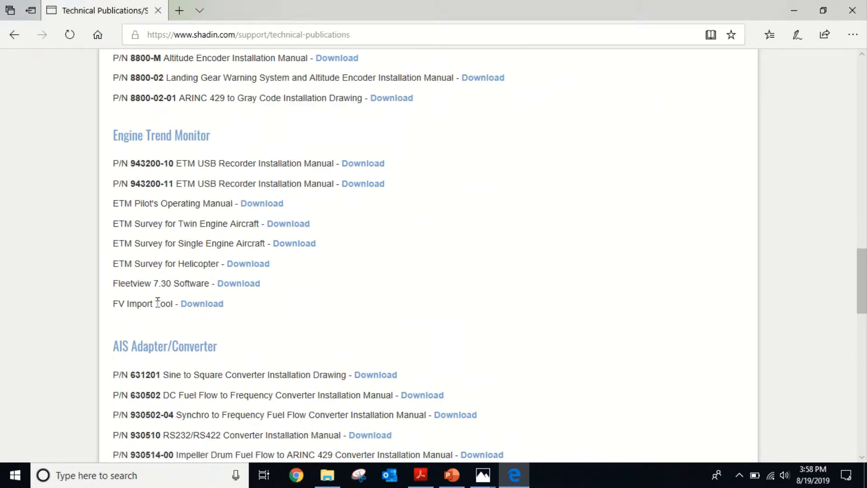
{"action": "mouse_move", "coordinate": [299, 287]}
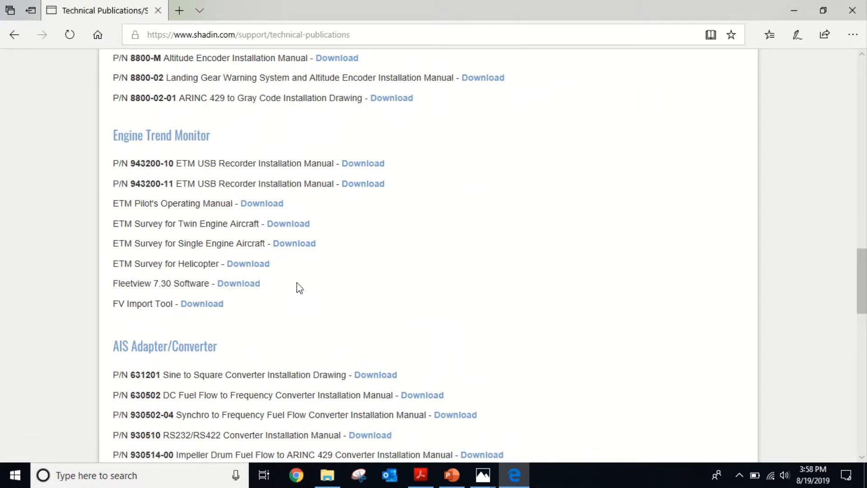
{"action": "mouse_move", "coordinate": [238, 283]}
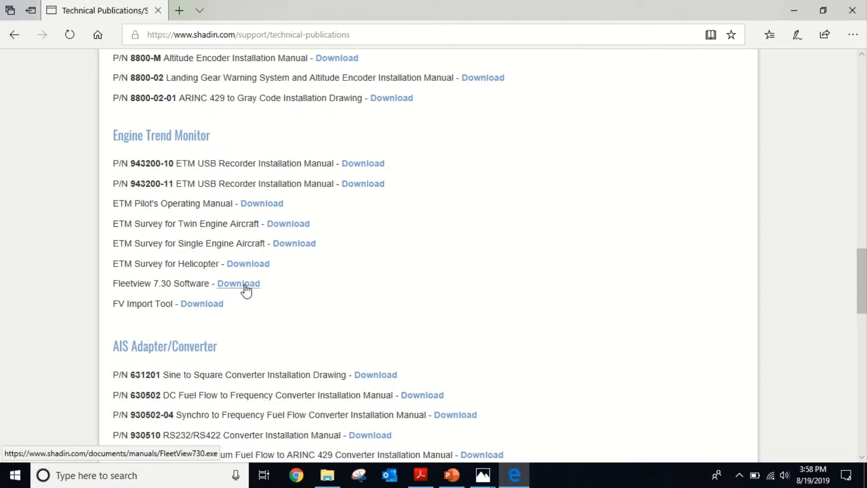
{"action": "mouse_move", "coordinate": [246, 285]}
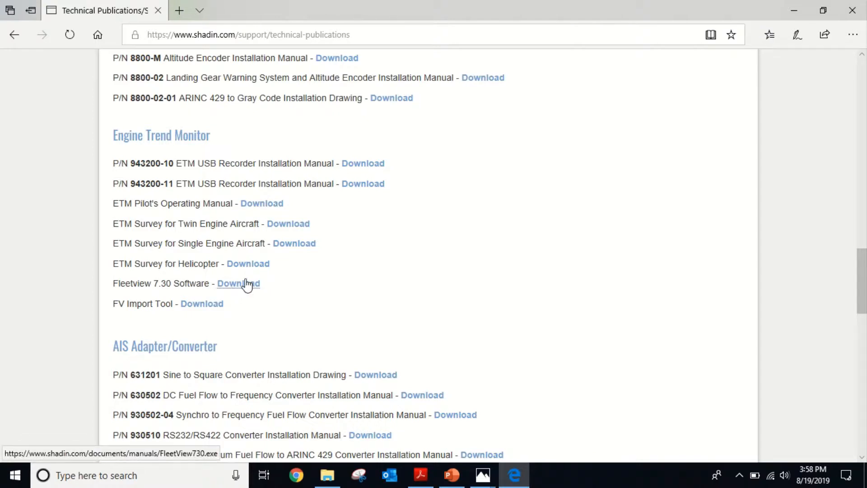
{"action": "mouse_move", "coordinate": [265, 287]}
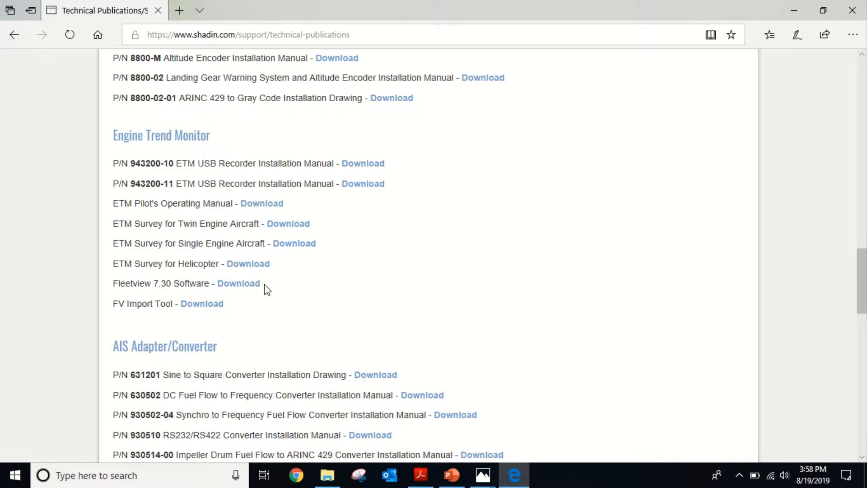
{"action": "mouse_move", "coordinate": [260, 297]}
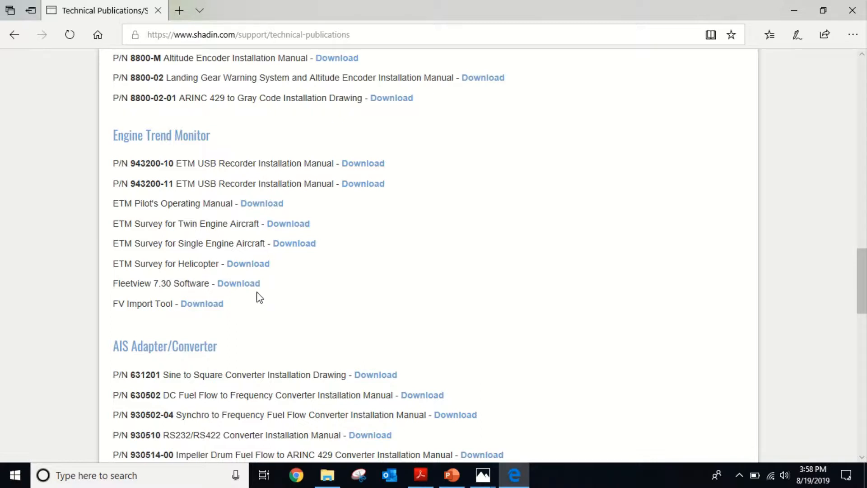
{"action": "mouse_move", "coordinate": [190, 11]}
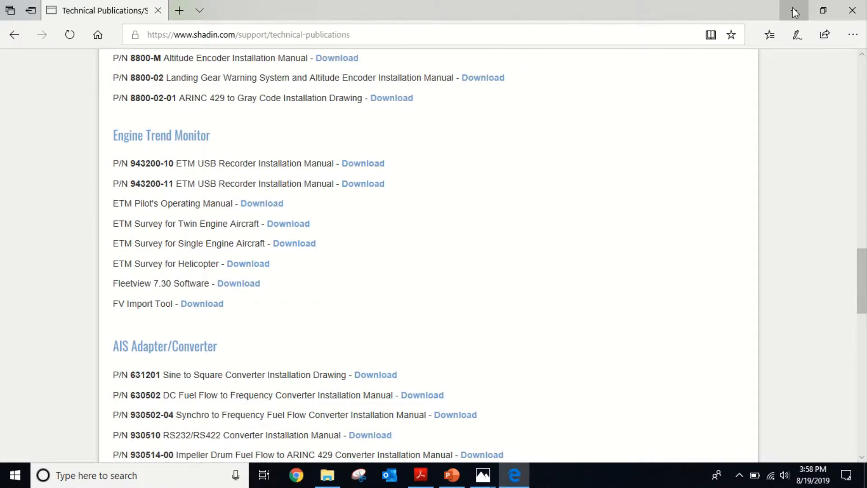
{"action": "mouse_move", "coordinate": [794, 11]}
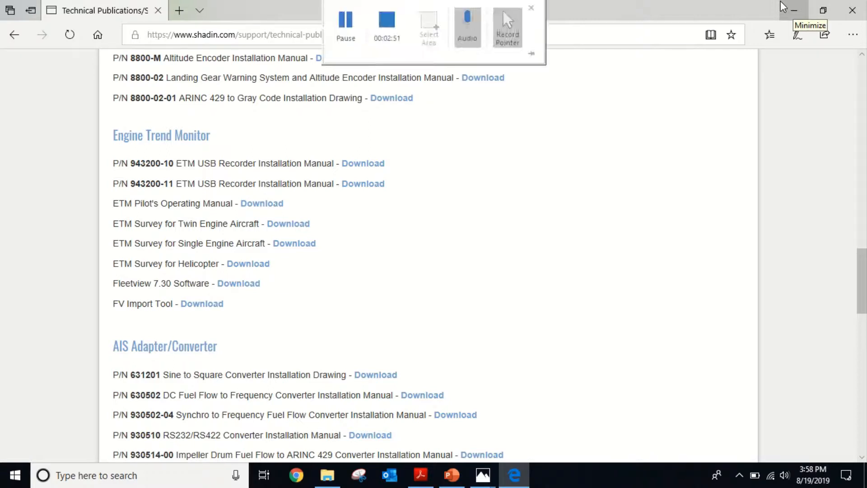
{"action": "left_click", "coordinate": [532, 8]}
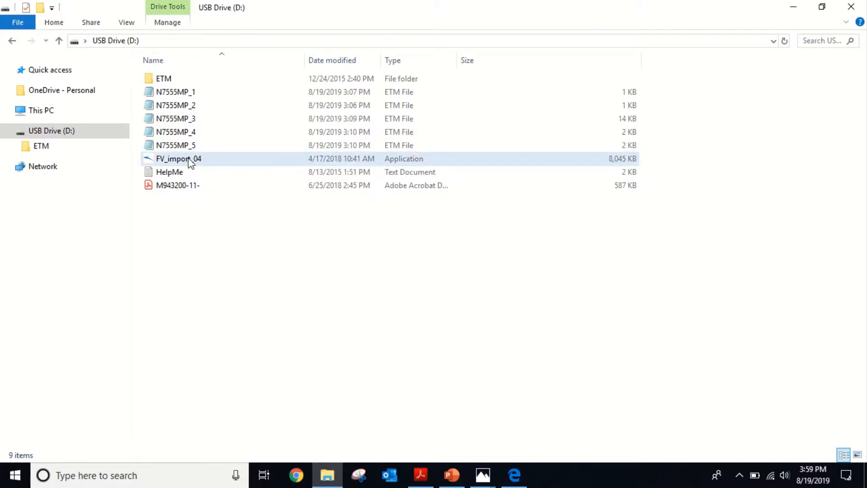
{"action": "mouse_move", "coordinate": [179, 159]}
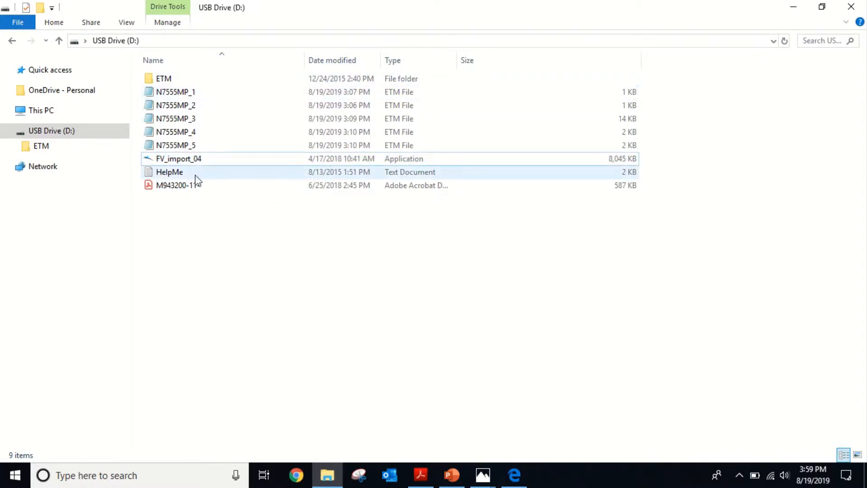
{"action": "left_click", "coordinate": [163, 78]}
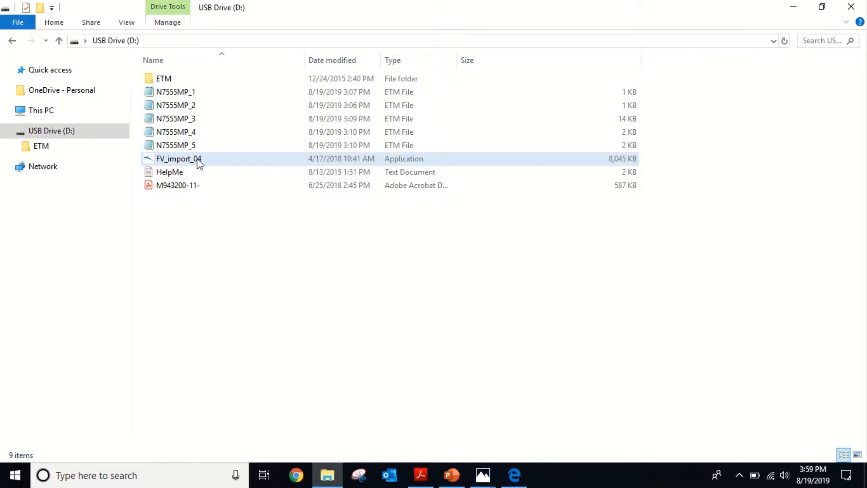
{"action": "mouse_move", "coordinate": [193, 159]}
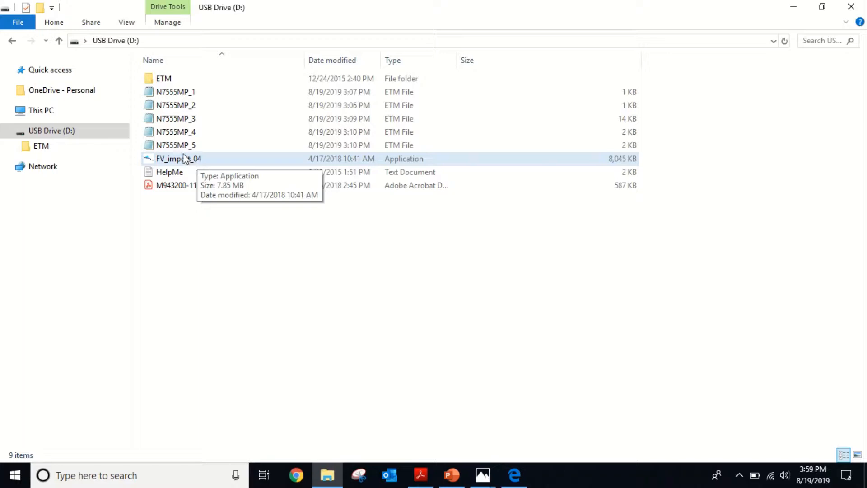
{"action": "left_click", "coordinate": [178, 159]}
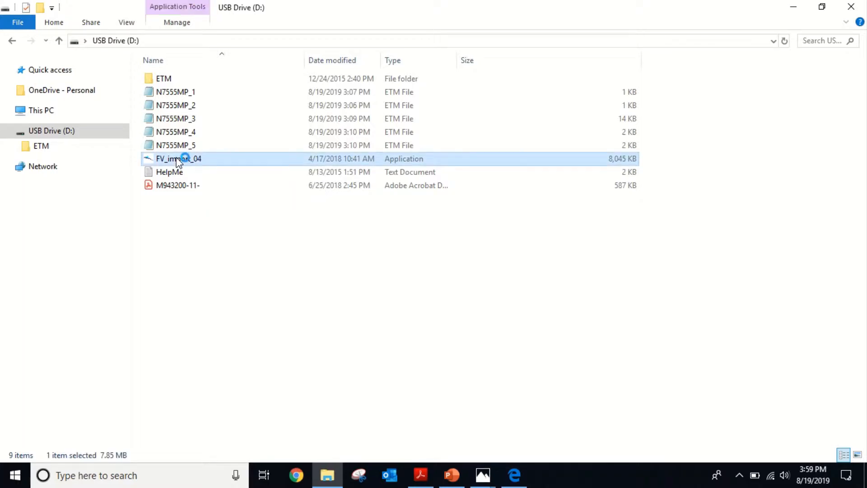
Run FV_import_04.exe and answer YES to loading the 5 ETM files into FleetView
{"action": "double_click", "coordinate": [179, 159]}
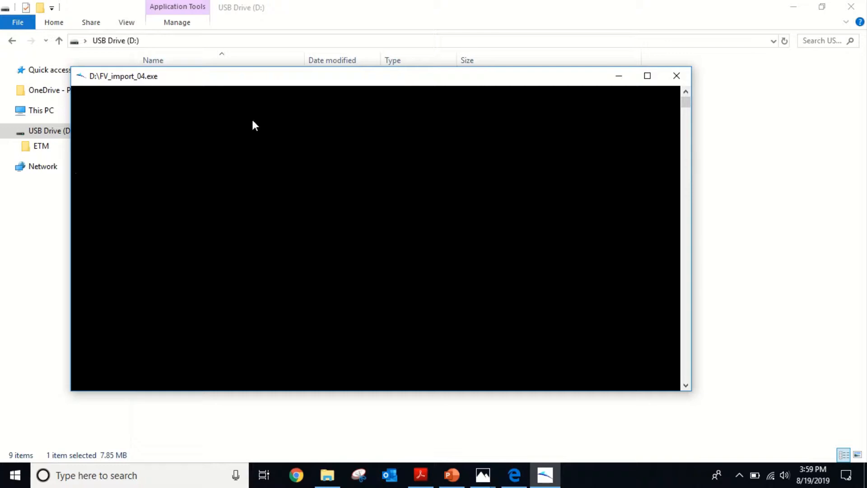
{"action": "mouse_move", "coordinate": [201, 154]}
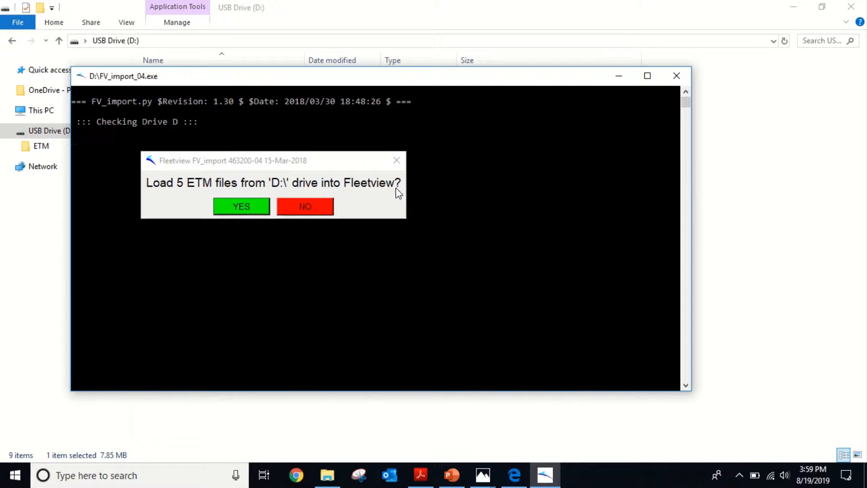
{"action": "mouse_move", "coordinate": [224, 146]}
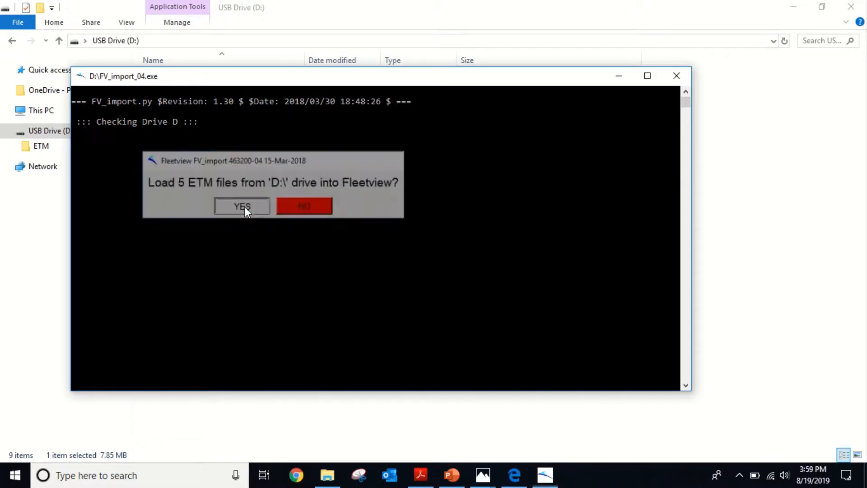
{"action": "left_click", "coordinate": [242, 206]}
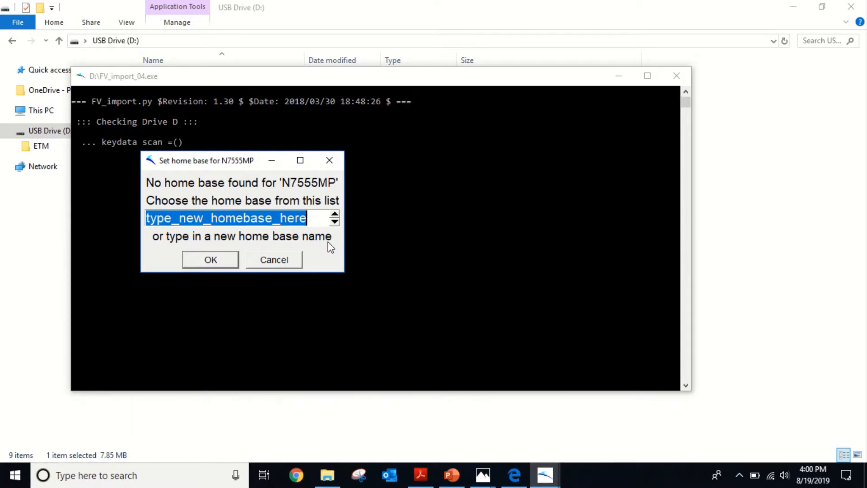
Enter 'Shadin Avionics' as home base, acknowledge the 1-file conversion status, and close the tool
{"action": "type", "text": "Shadin"}
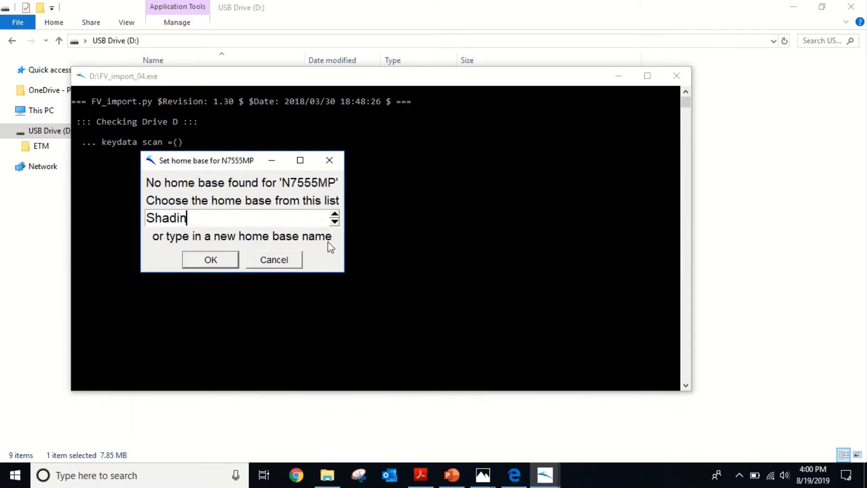
{"action": "type", "text": "Avionics"}
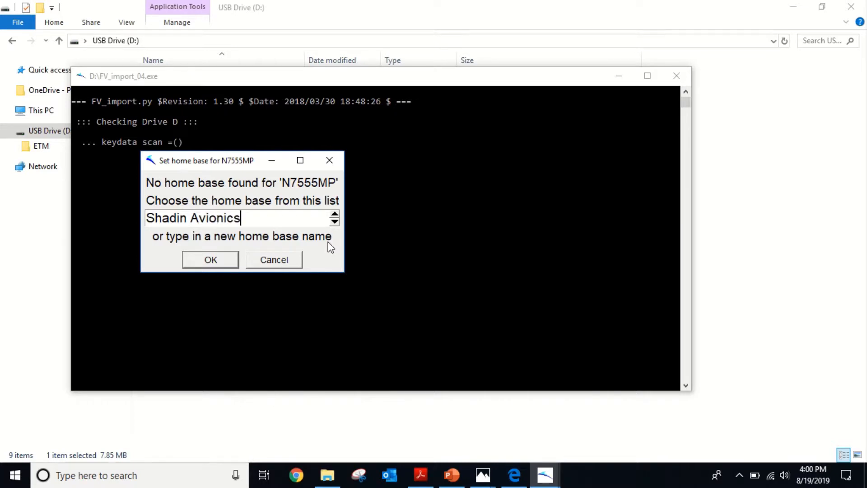
{"action": "left_click", "coordinate": [210, 260]}
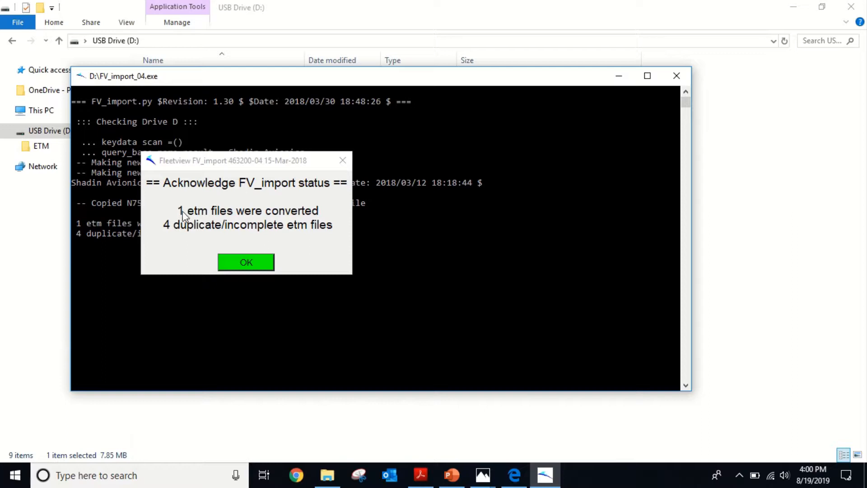
{"action": "mouse_move", "coordinate": [102, 242]}
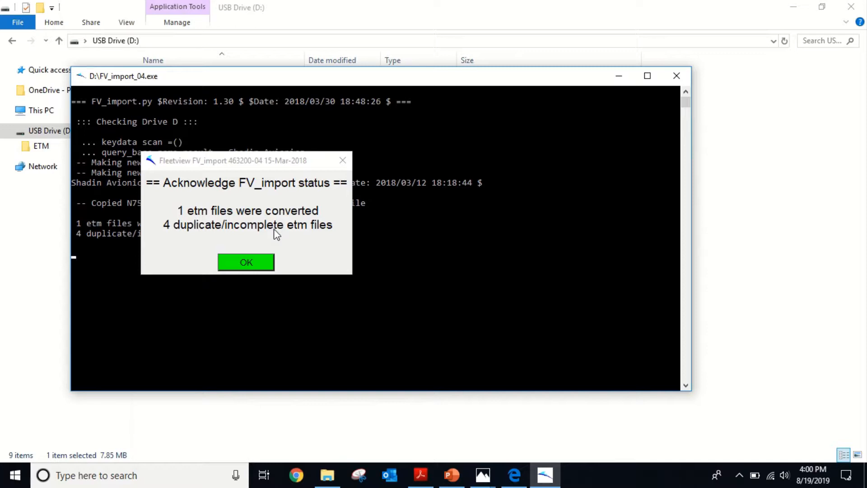
{"action": "mouse_move", "coordinate": [195, 216]}
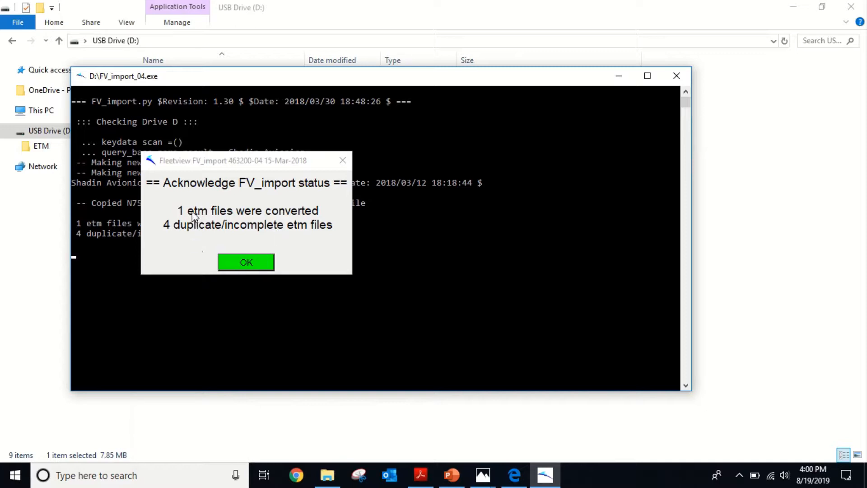
{"action": "mouse_move", "coordinate": [252, 231]}
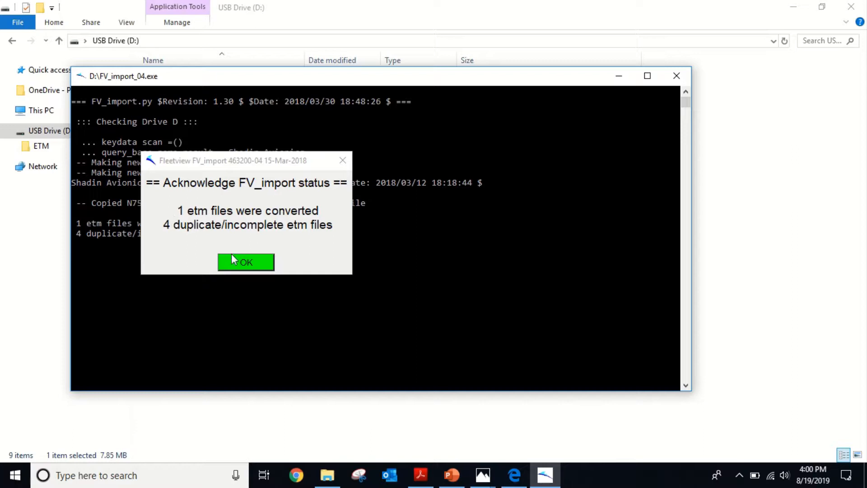
{"action": "left_click", "coordinate": [246, 261]}
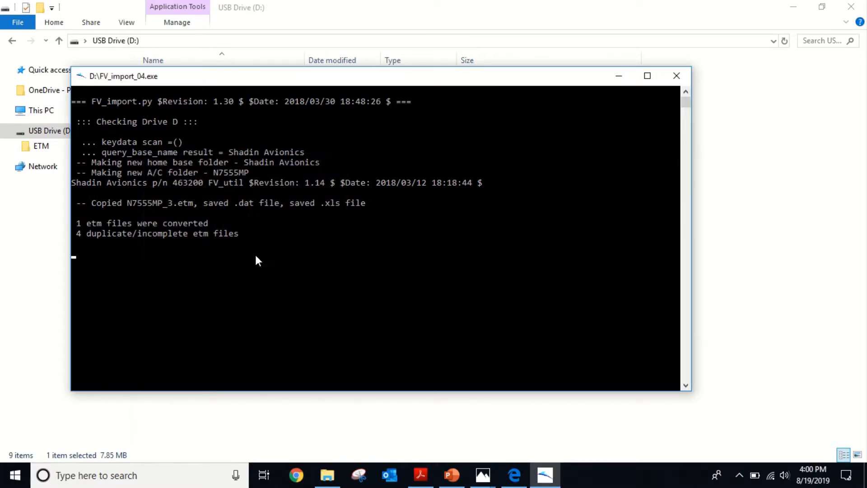
{"action": "mouse_move", "coordinate": [676, 76]}
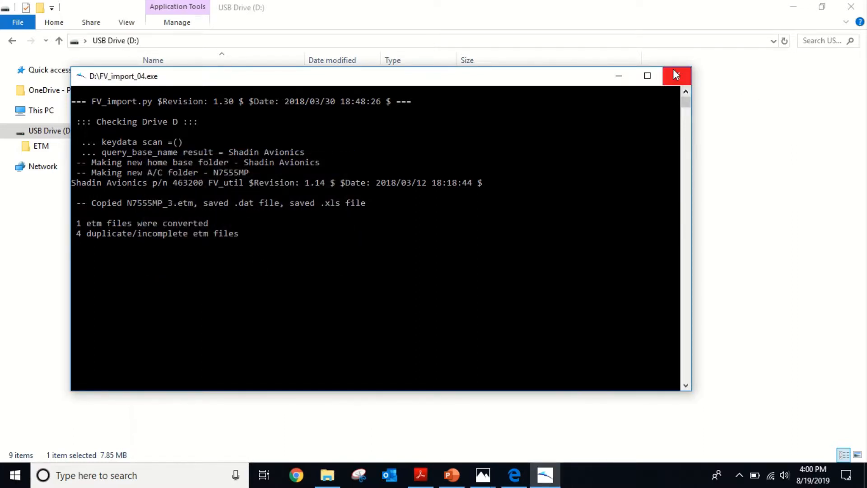
{"action": "left_click", "coordinate": [675, 76]}
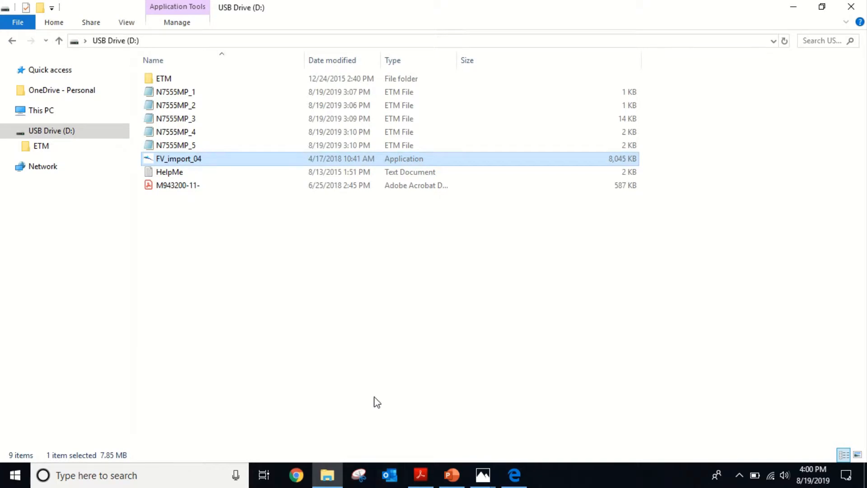
Launch FleetView from Start search, select aircraft N7555MP, and open the Tools menu
{"action": "left_click", "coordinate": [96, 475]}
{"action": "type", "text": "flee"}
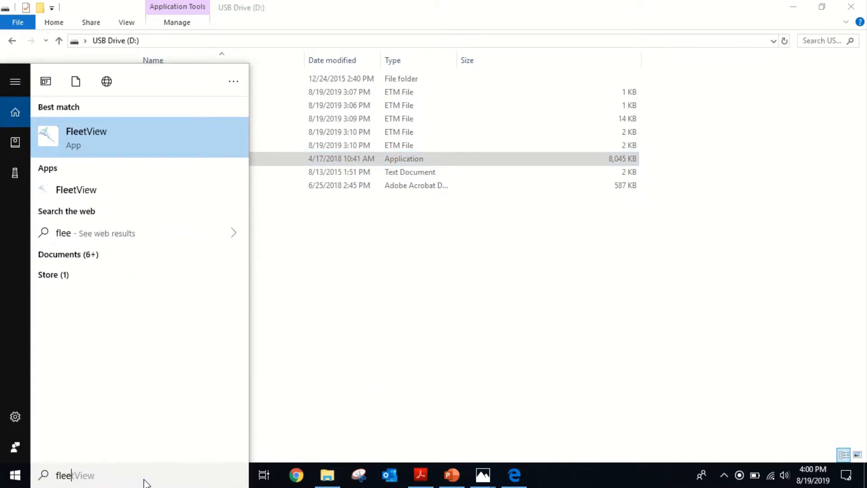
{"action": "left_click", "coordinate": [87, 136]}
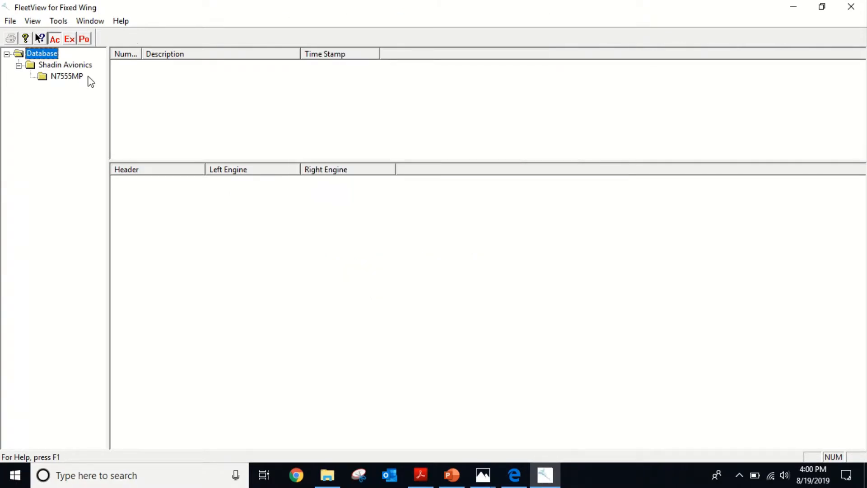
{"action": "left_click", "coordinate": [66, 76]}
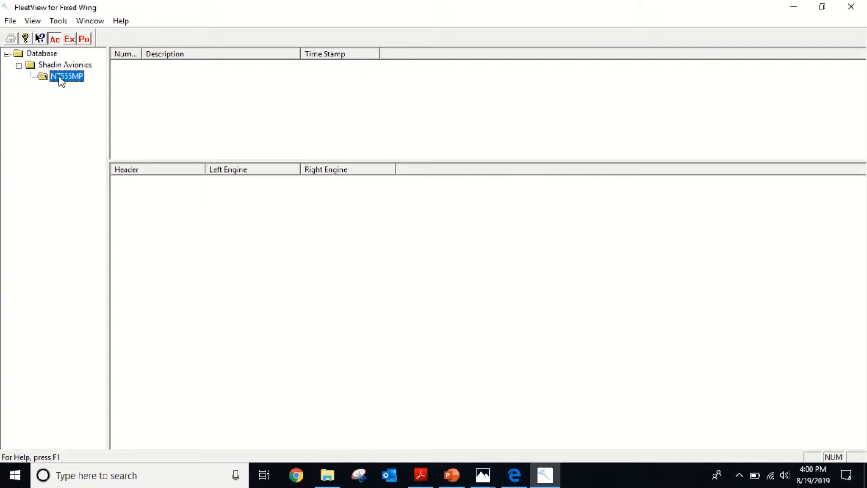
{"action": "mouse_move", "coordinate": [55, 88]}
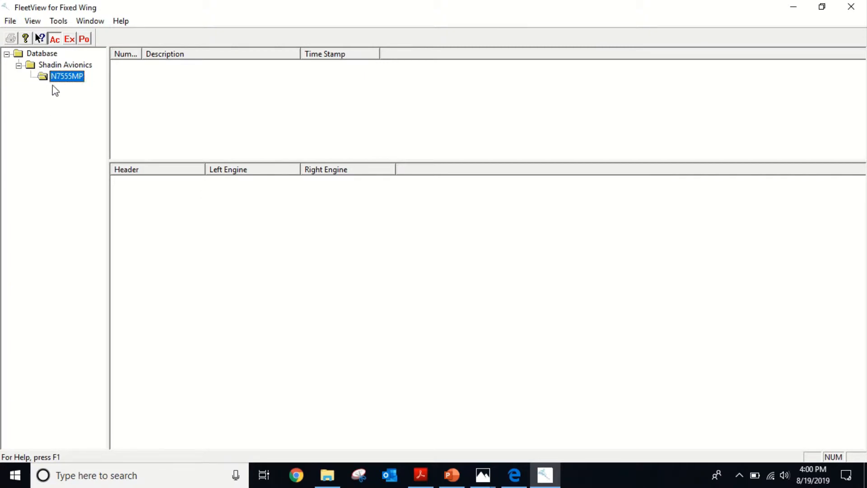
{"action": "mouse_move", "coordinate": [87, 93]}
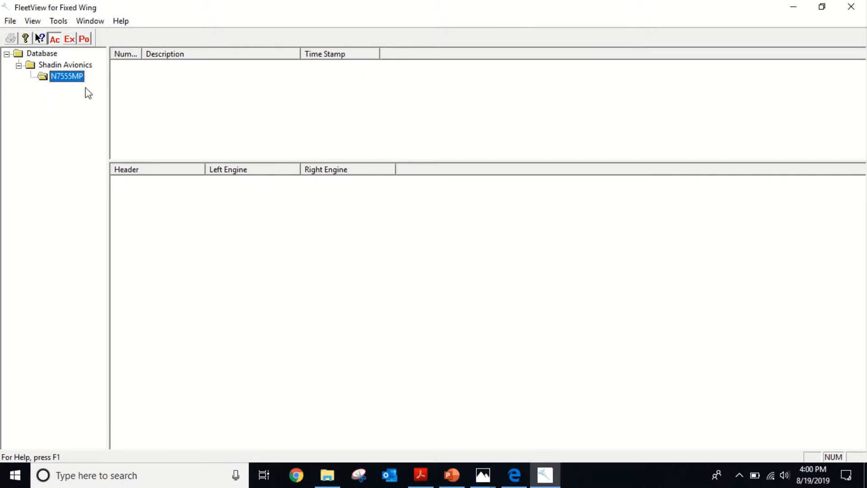
{"action": "left_click", "coordinate": [57, 21]}
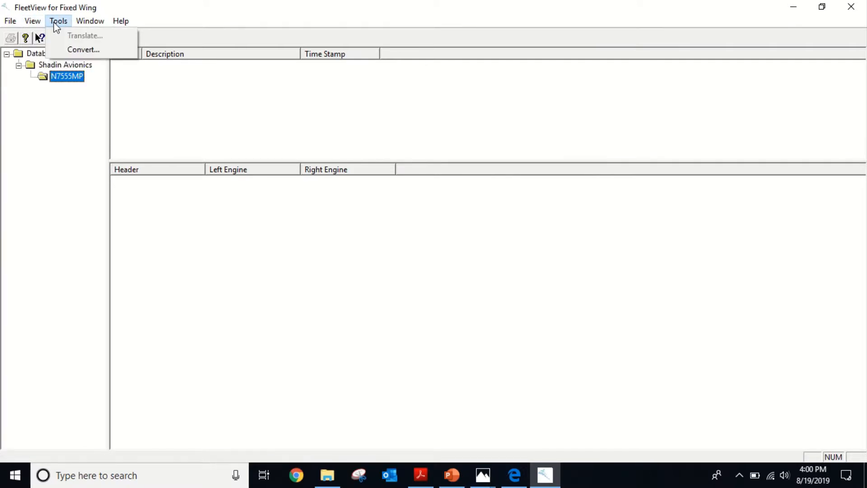
{"action": "mouse_move", "coordinate": [71, 51]}
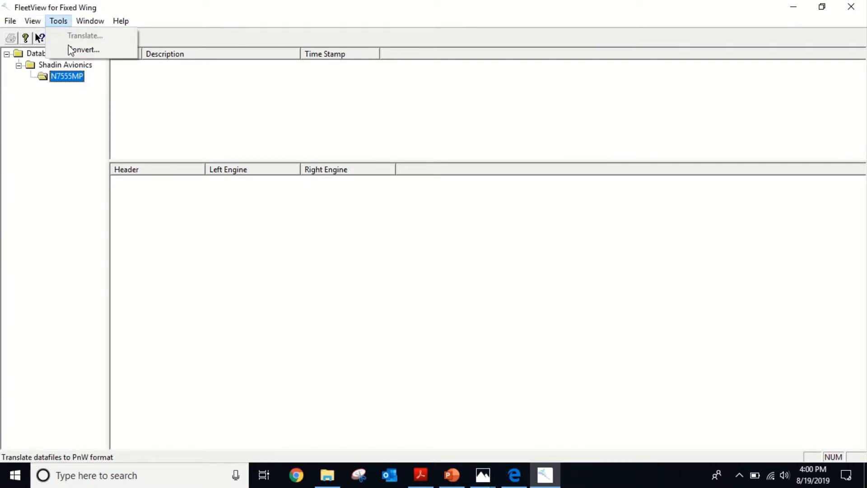
{"action": "mouse_move", "coordinate": [83, 50]}
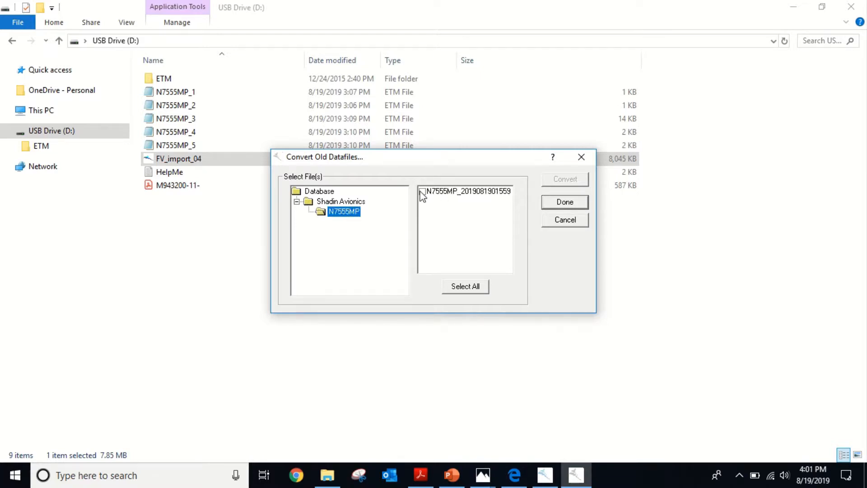
{"action": "left_click", "coordinate": [422, 191]}
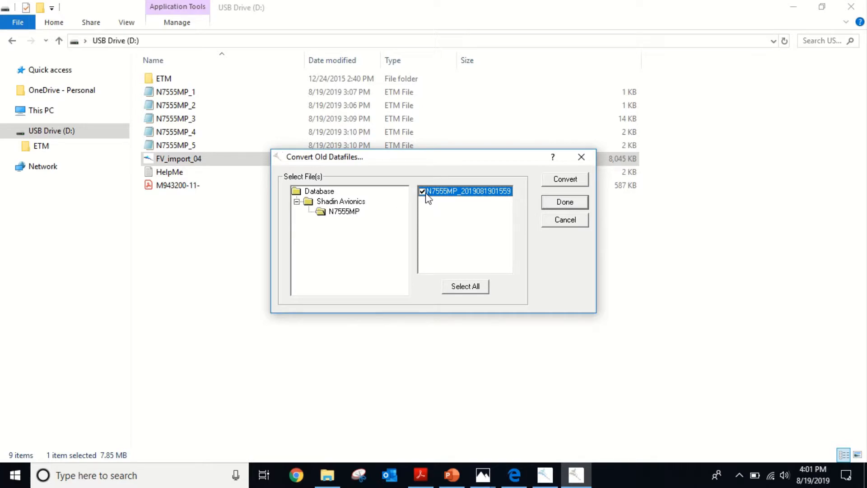
{"action": "left_click", "coordinate": [564, 179]}
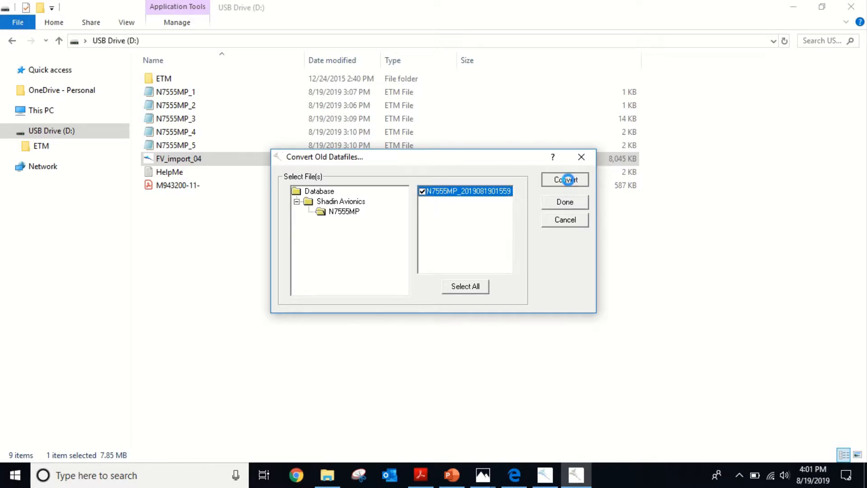
{"action": "left_click", "coordinate": [564, 179]}
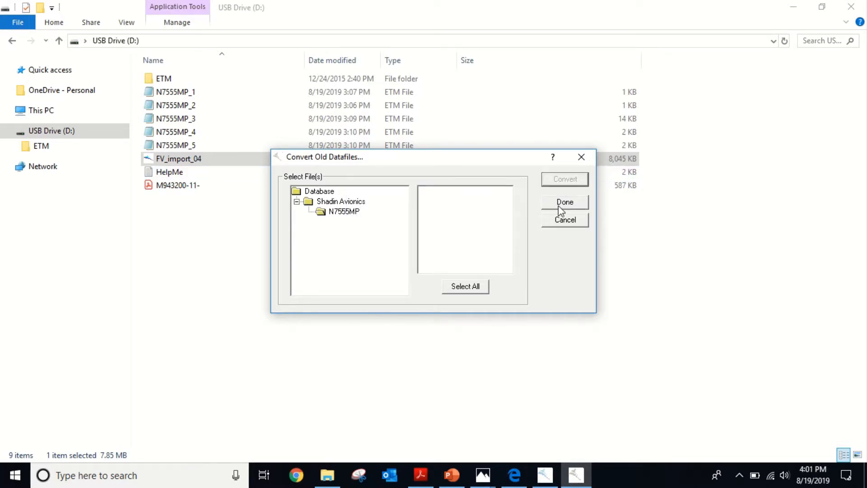
{"action": "left_click", "coordinate": [565, 202]}
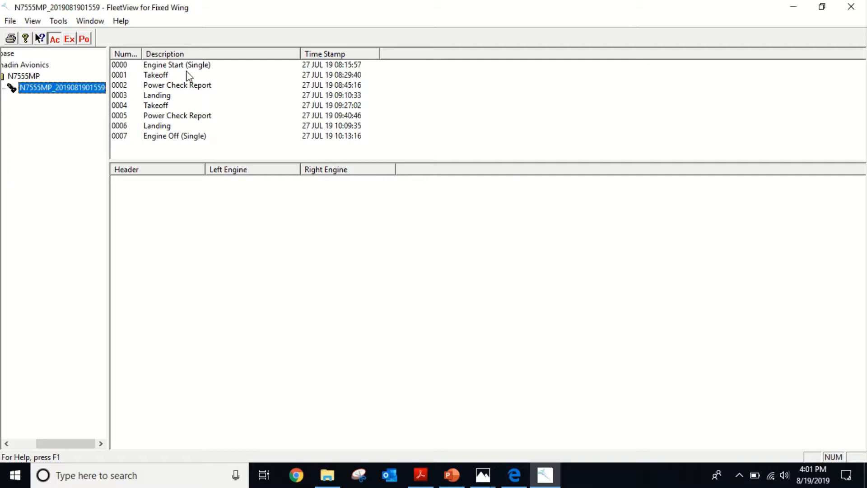
{"action": "mouse_move", "coordinate": [182, 32]}
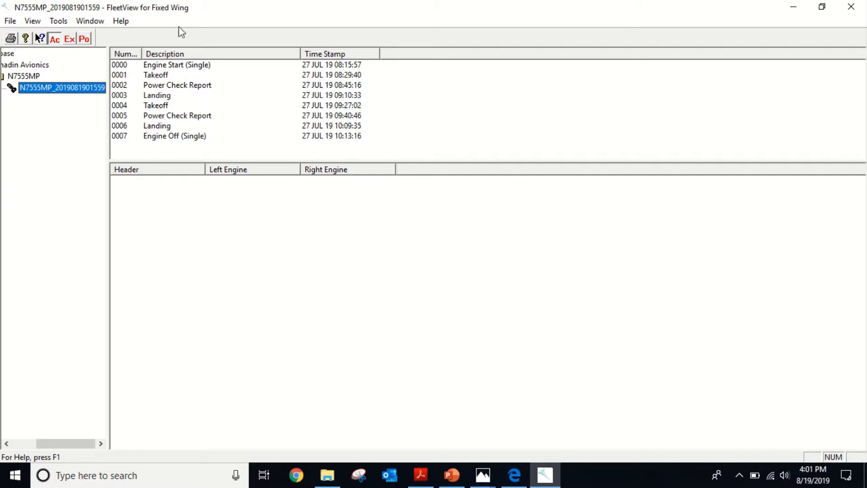
{"action": "mouse_move", "coordinate": [280, 42]}
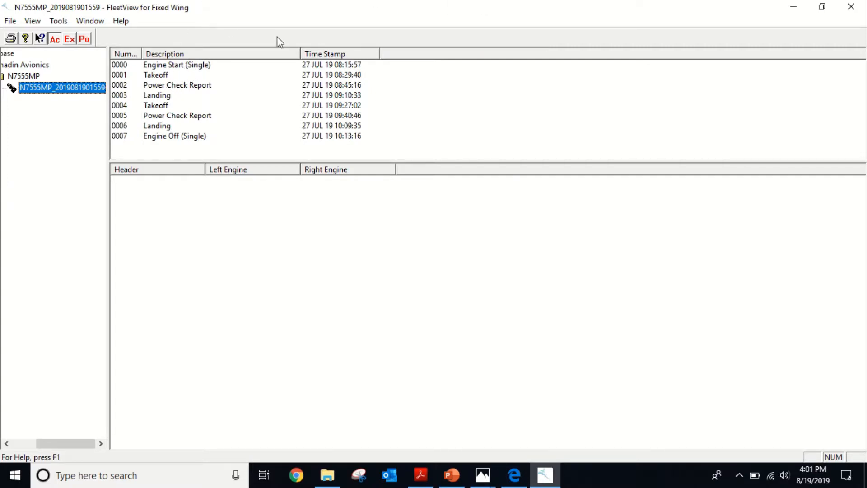
View the Power Check, Takeoff, Engine Off and Engine Start reports, then minimize FleetView
{"action": "left_click", "coordinate": [177, 85]}
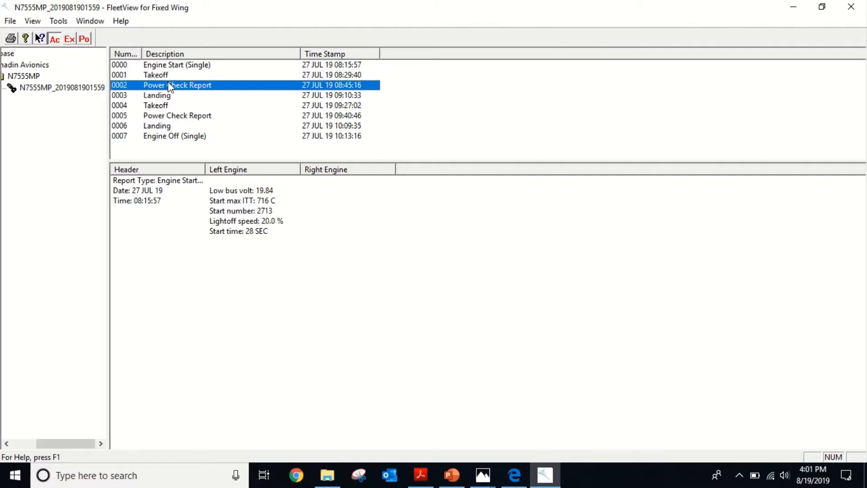
{"action": "left_click", "coordinate": [156, 105]}
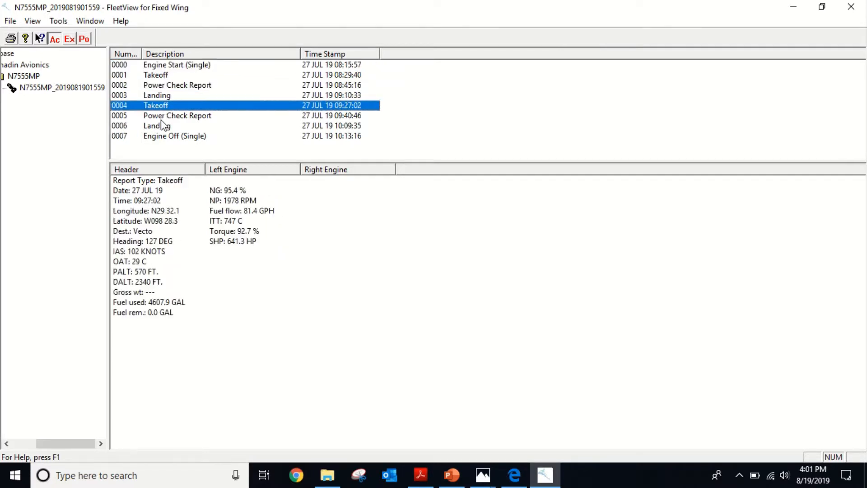
{"action": "left_click", "coordinate": [175, 135]}
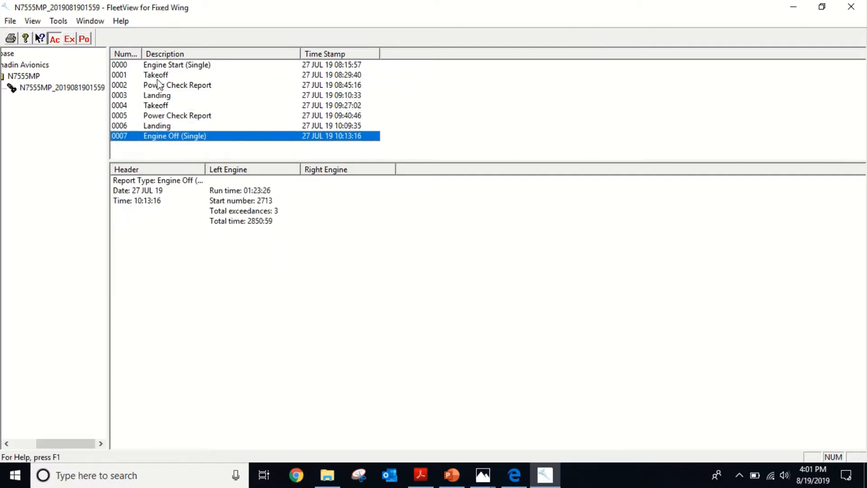
{"action": "left_click", "coordinate": [177, 65]}
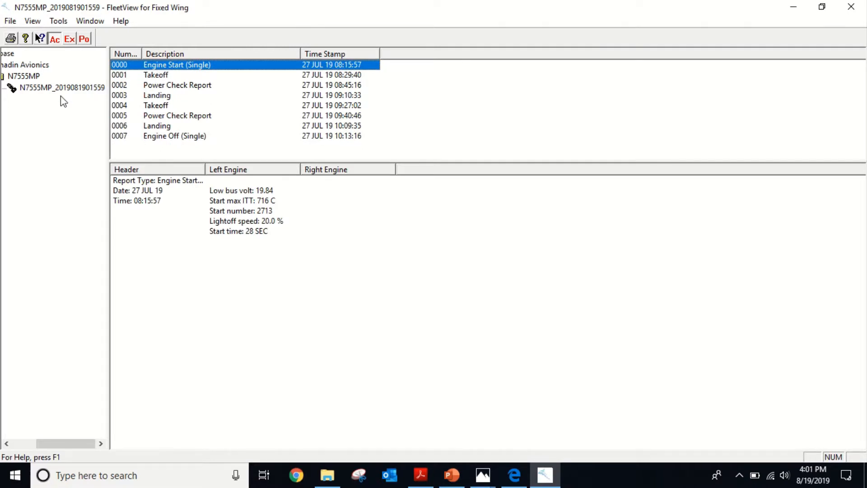
{"action": "mouse_move", "coordinate": [323, 247]}
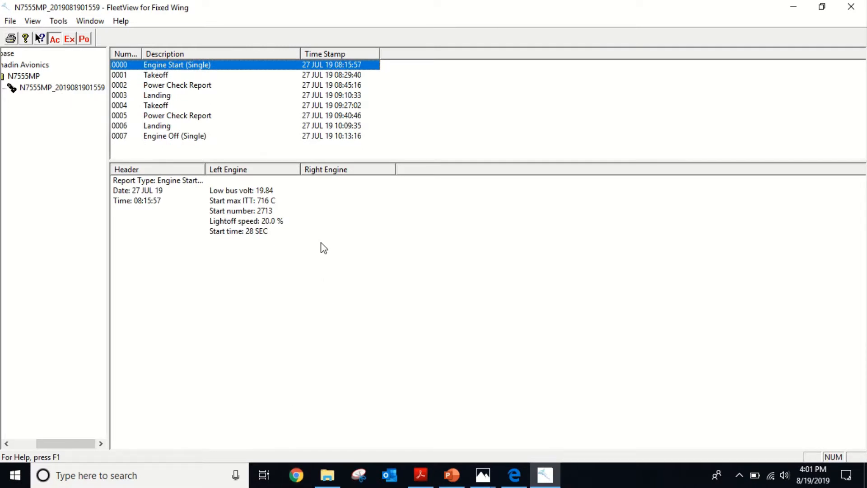
{"action": "mouse_move", "coordinate": [343, 474]}
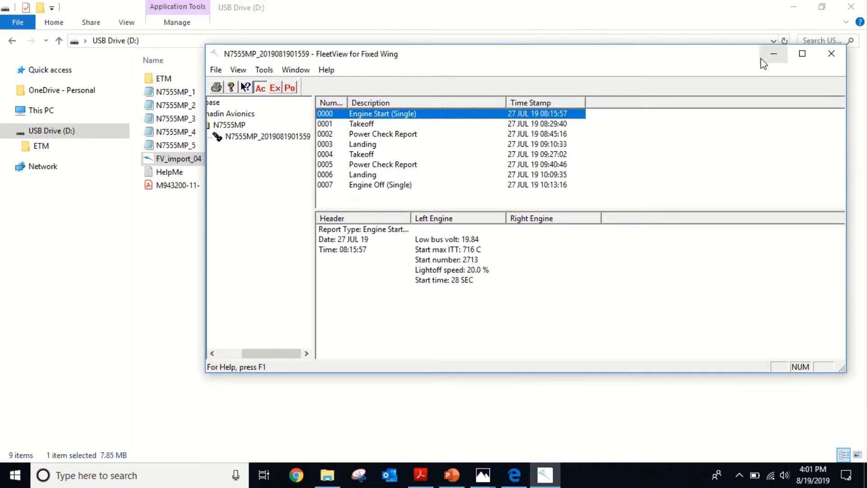
{"action": "left_click", "coordinate": [774, 53]}
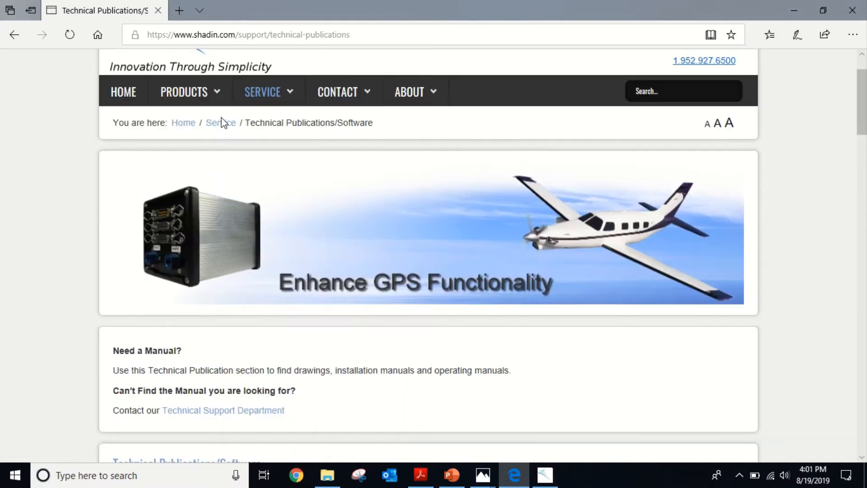
Browse Shadin's Products menu to the Engine Trend Monitors page listing compatible analysts
{"action": "left_click", "coordinate": [183, 92]}
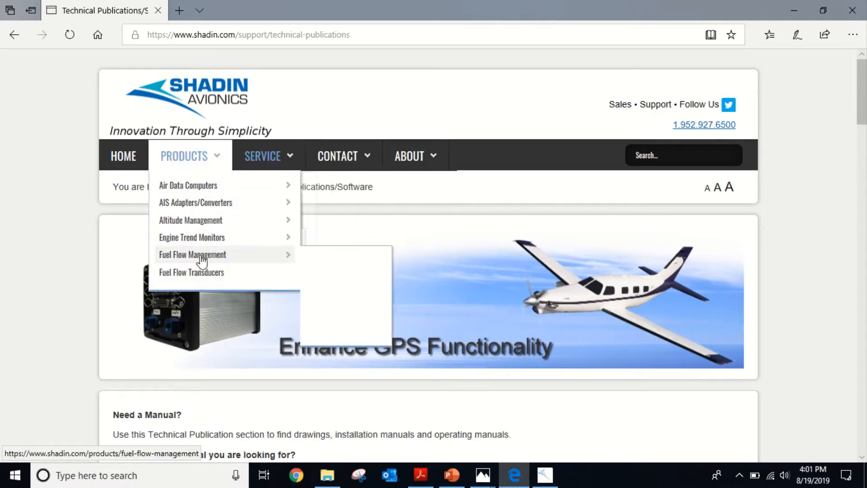
{"action": "left_click", "coordinate": [191, 237]}
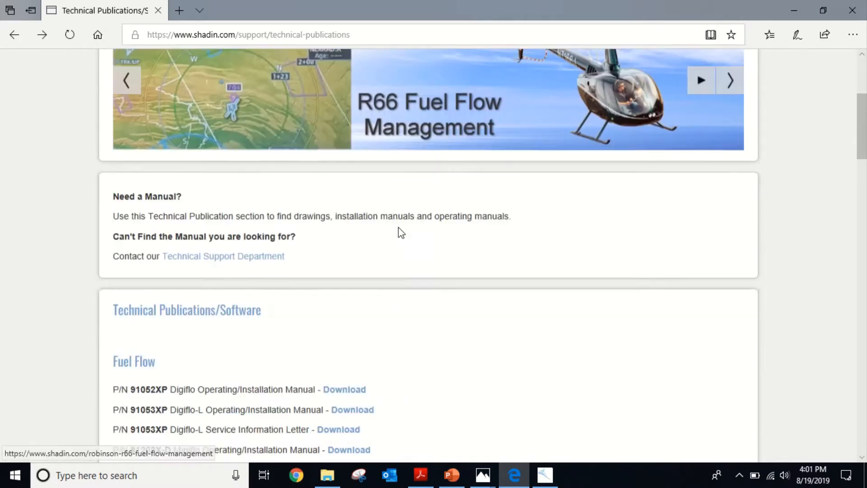
{"action": "left_click", "coordinate": [41, 35]}
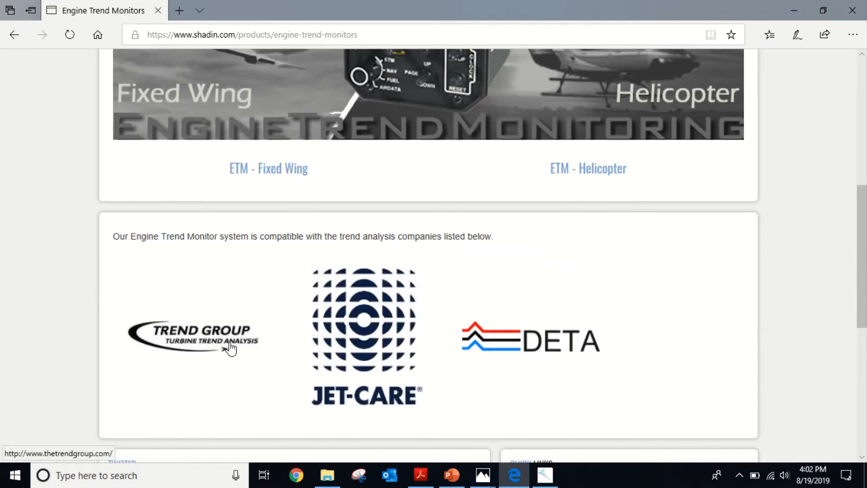
{"action": "mouse_move", "coordinate": [586, 359]}
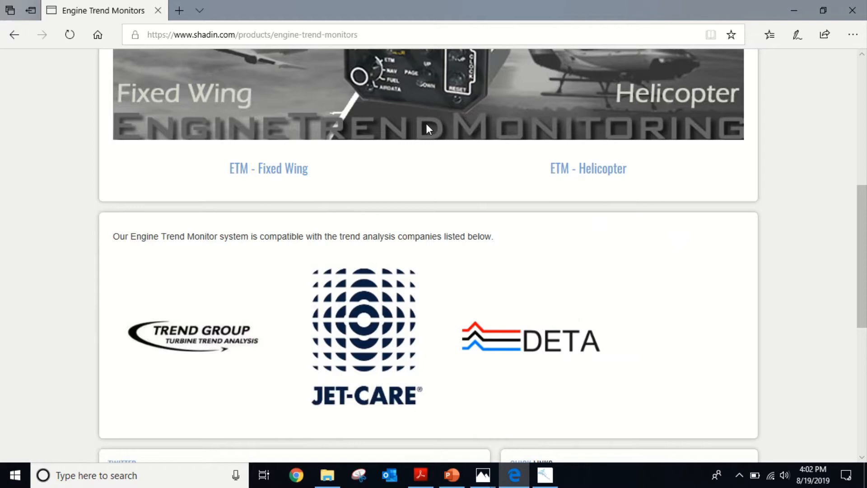
{"action": "scroll", "scroll_direction": "up", "scroll_amount": 3}
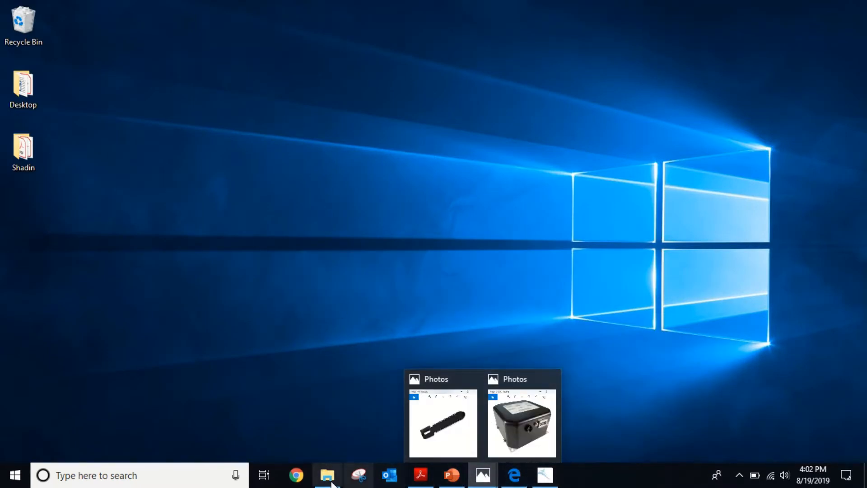
{"action": "left_click", "coordinate": [327, 476]}
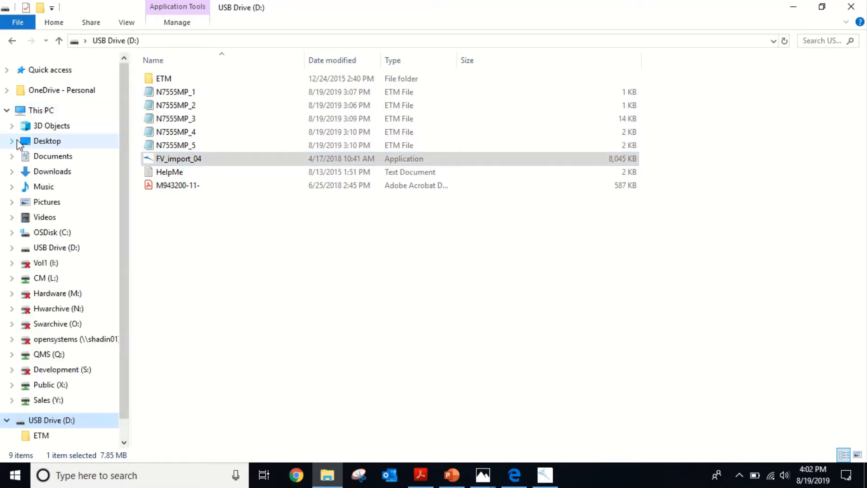
{"action": "left_click", "coordinate": [53, 233]}
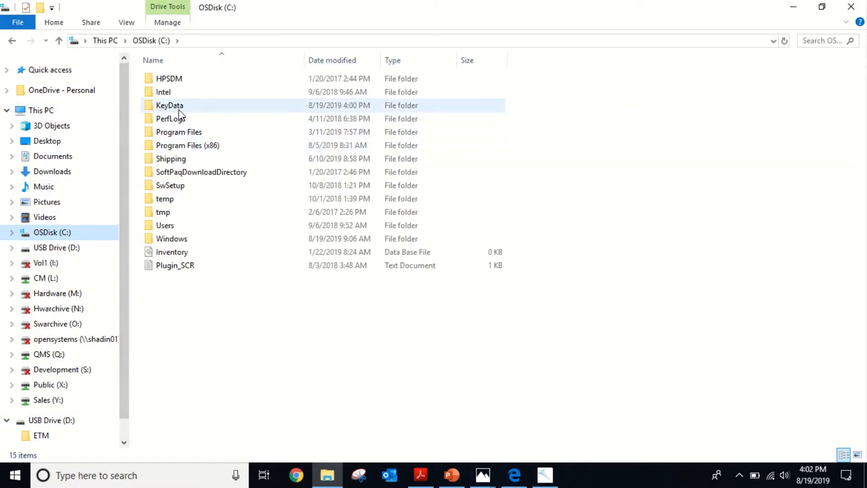
{"action": "double_click", "coordinate": [169, 104]}
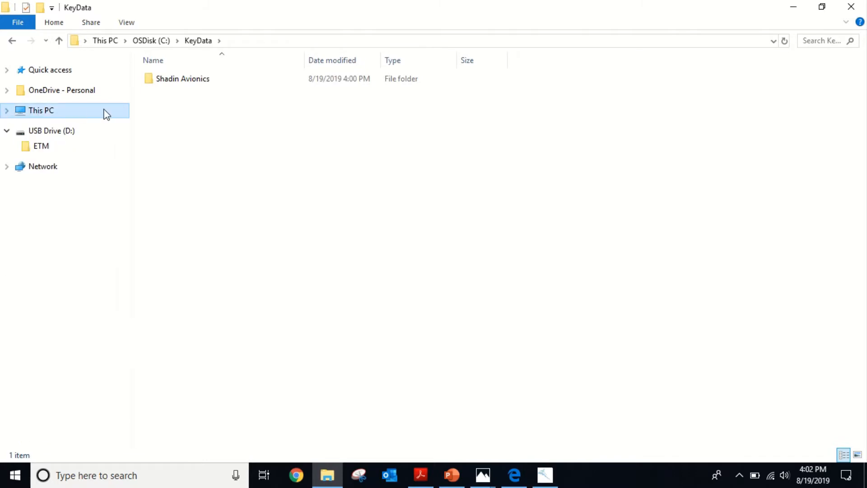
{"action": "double_click", "coordinate": [183, 78]}
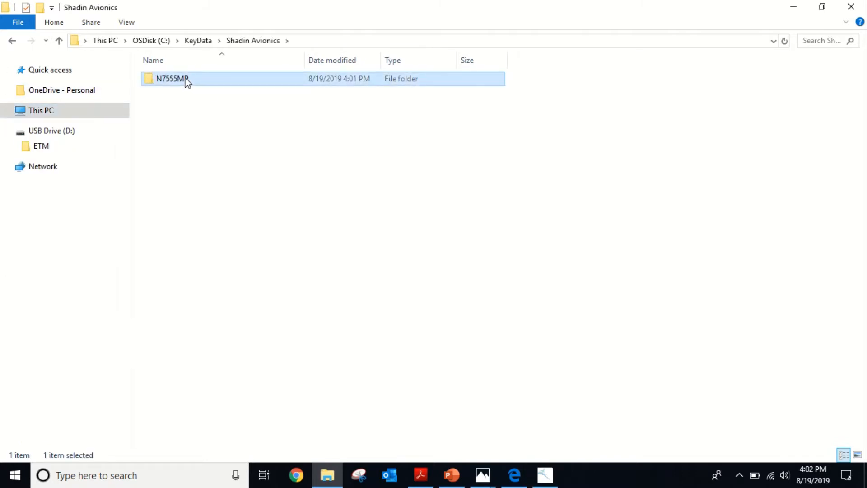
{"action": "double_click", "coordinate": [173, 78]}
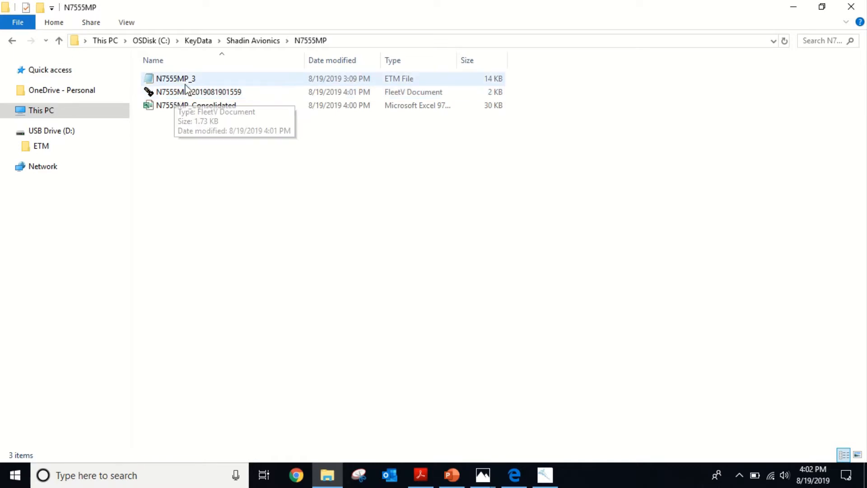
{"action": "mouse_move", "coordinate": [177, 79]}
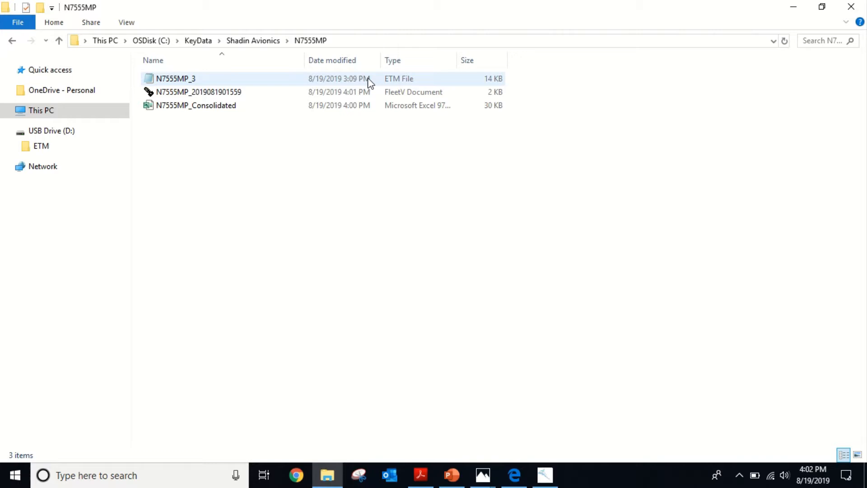
{"action": "left_click", "coordinate": [196, 105]}
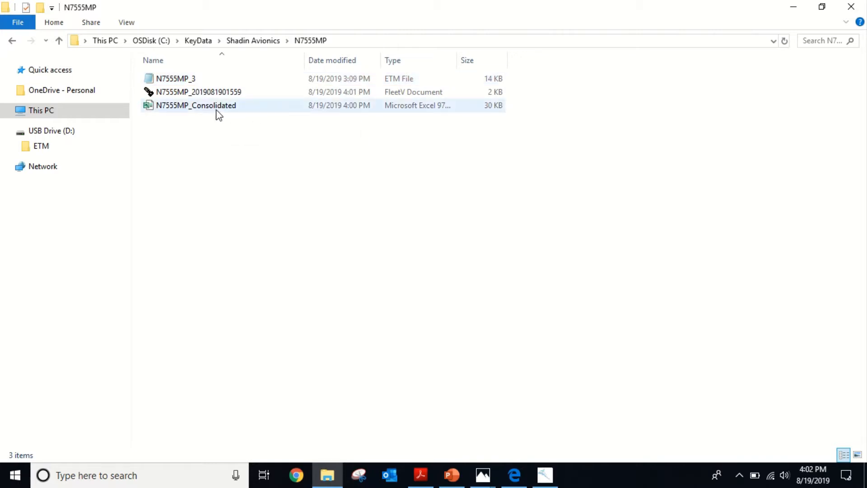
{"action": "mouse_move", "coordinate": [196, 105]}
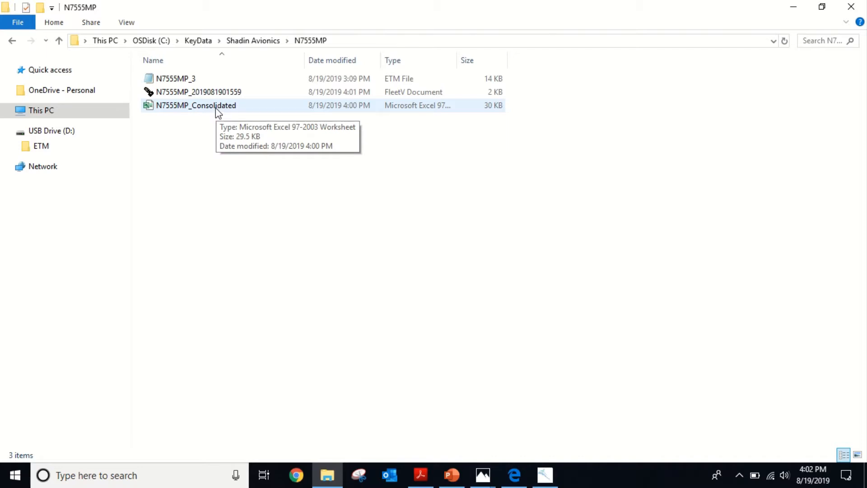
{"action": "mouse_move", "coordinate": [185, 153]}
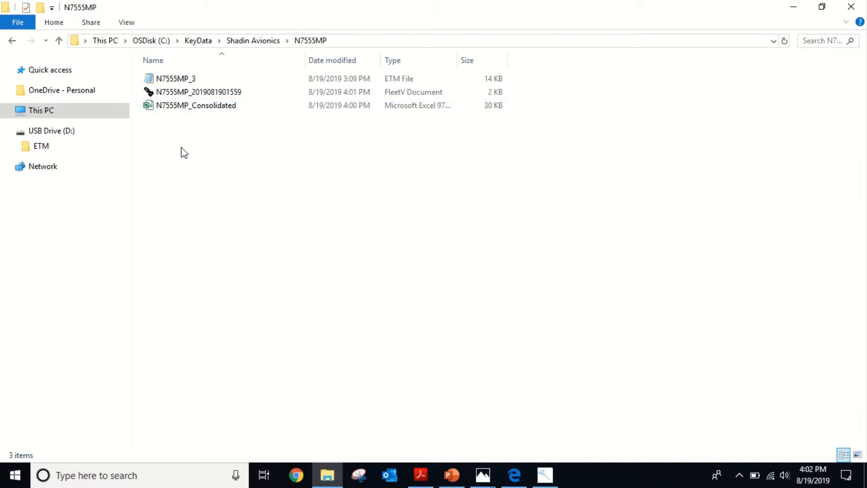
{"action": "mouse_move", "coordinate": [193, 149]}
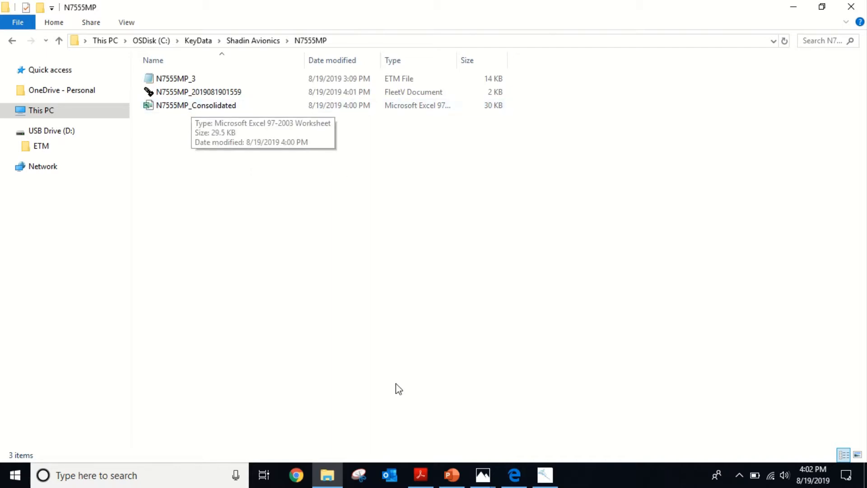
{"action": "mouse_move", "coordinate": [544, 476]}
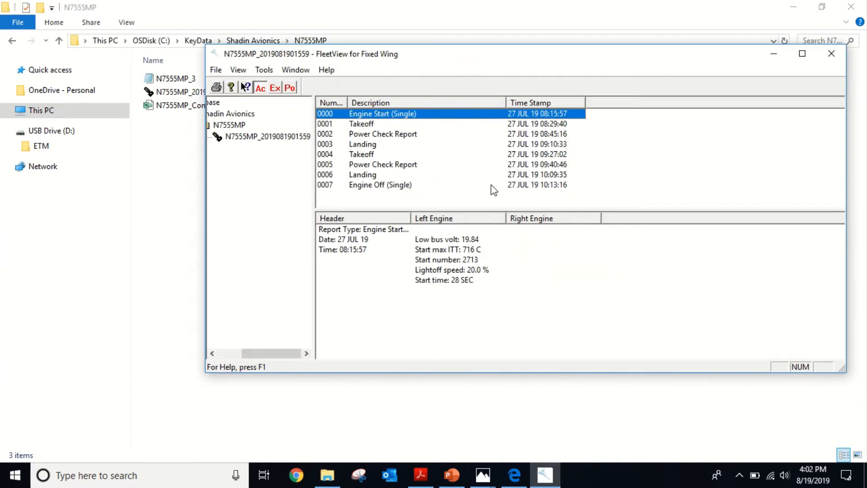
Select the 29.5 KB N7555MP_Consolidated Excel worksheet in the N7555MP folder
{"action": "left_click_drag", "start_coordinate": [494, 53], "coordinate": [508, 58]}
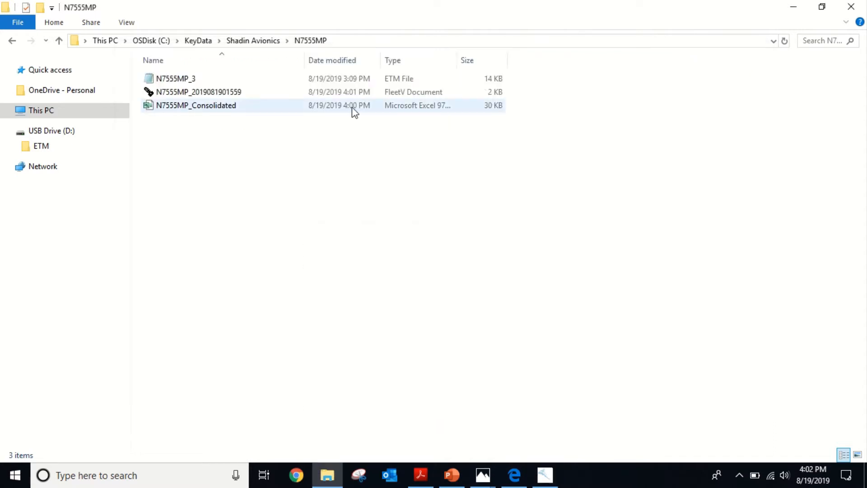
{"action": "mouse_move", "coordinate": [180, 114]}
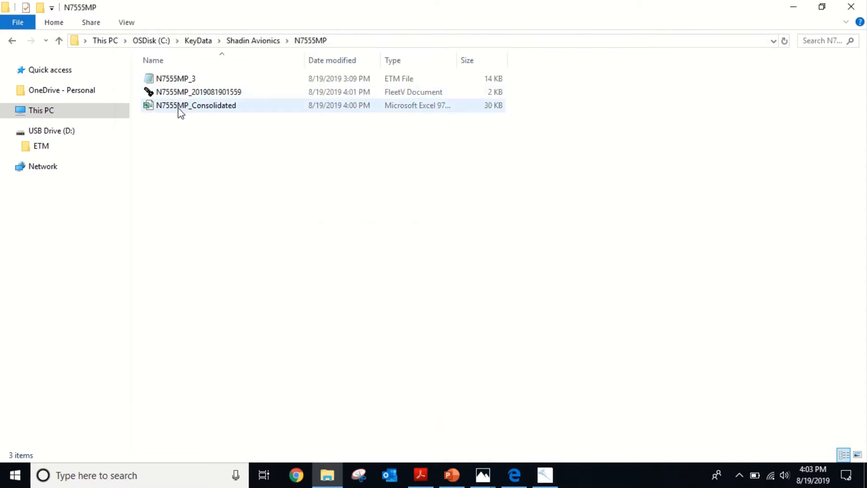
{"action": "left_click", "coordinate": [196, 104]}
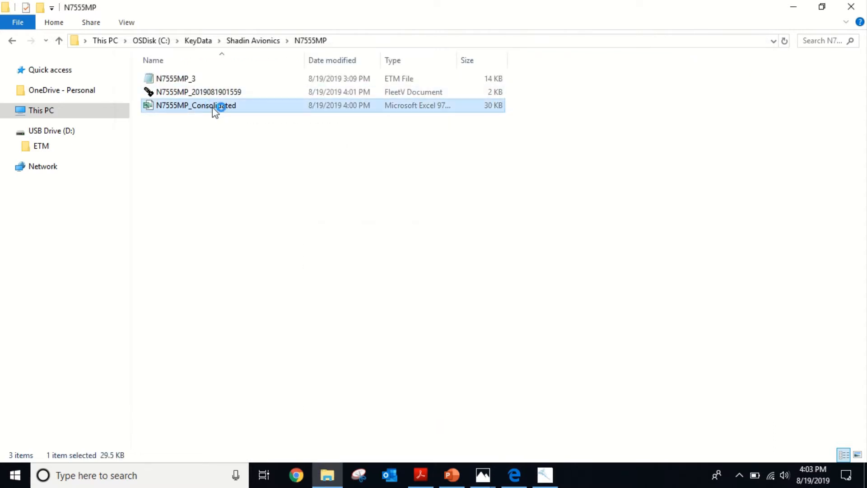
{"action": "double_click", "coordinate": [196, 105]}
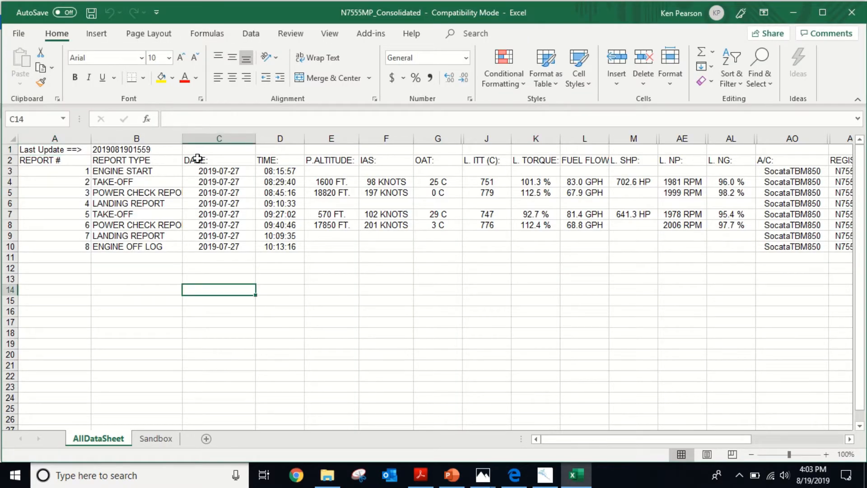
{"action": "left_click", "coordinate": [634, 321]}
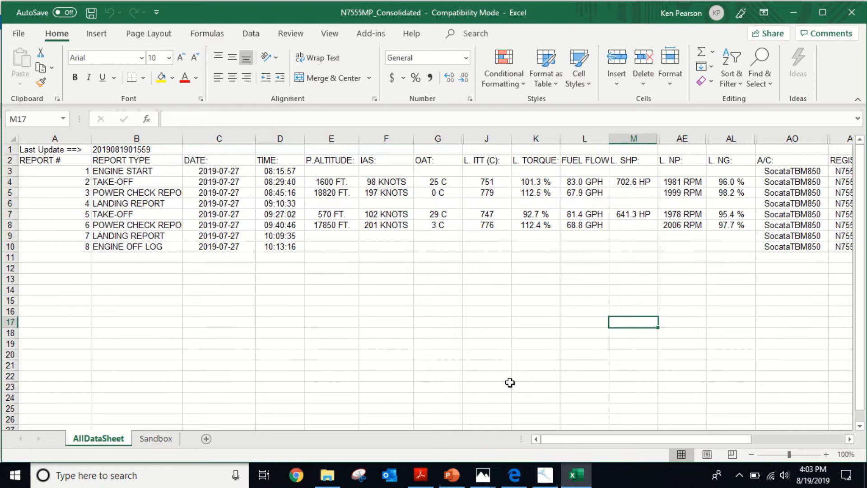
{"action": "left_click_drag", "start_coordinate": [543, 439], "coordinate": [599, 439]}
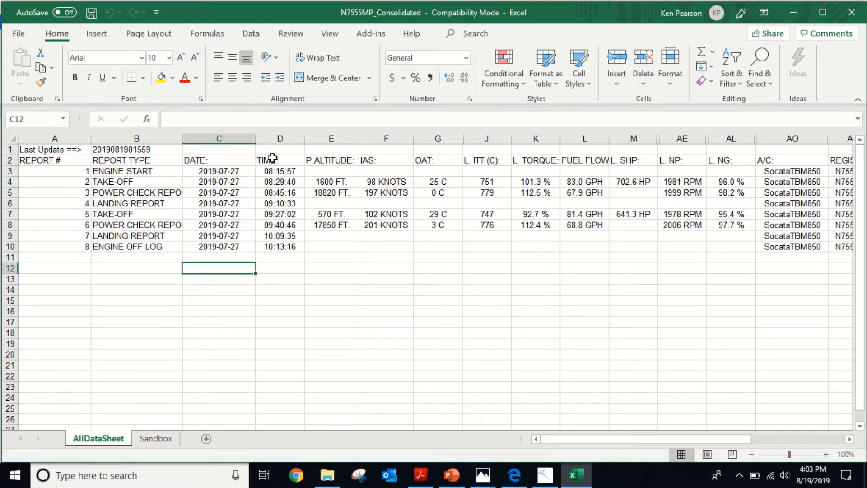
{"action": "left_click", "coordinate": [632, 310]}
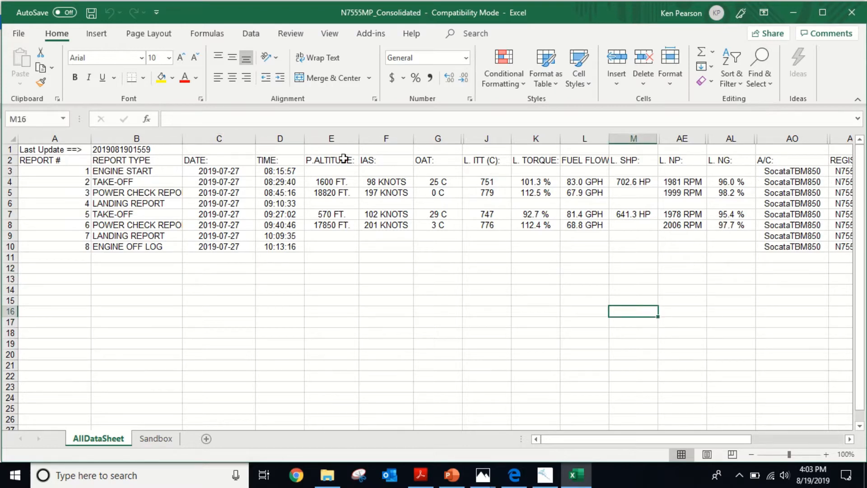
{"action": "left_click", "coordinate": [487, 182]}
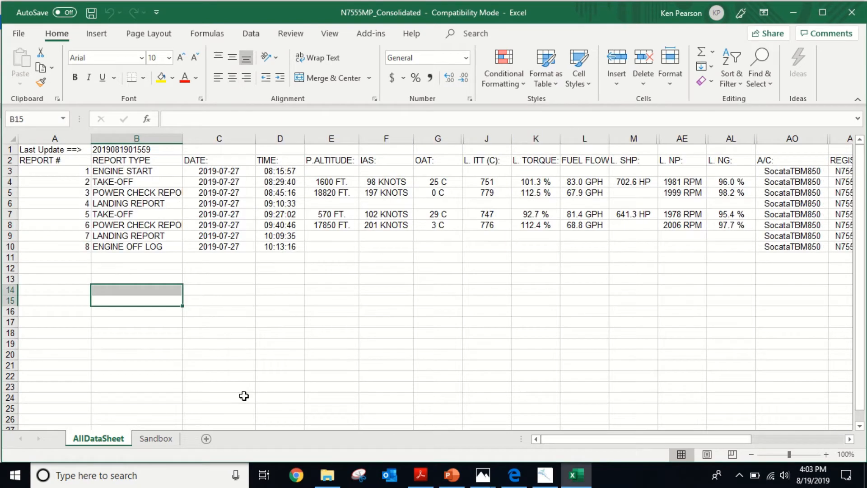
{"action": "left_click", "coordinate": [219, 344]}
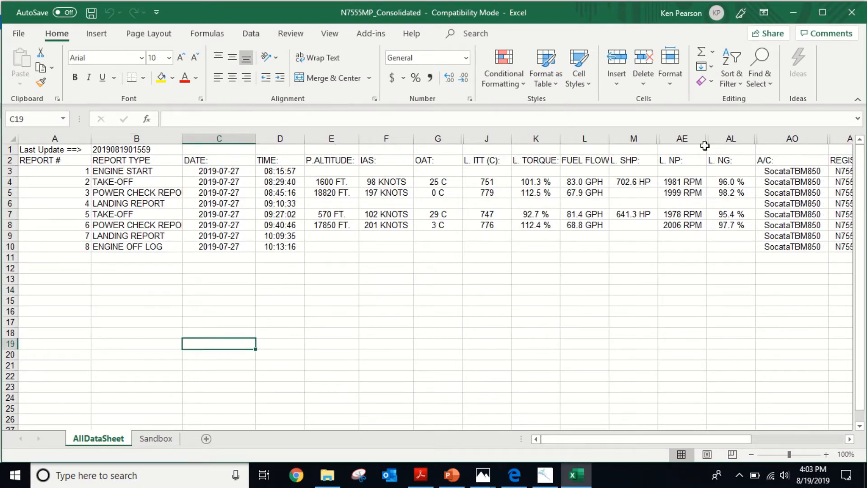
{"action": "left_click", "coordinate": [326, 475]}
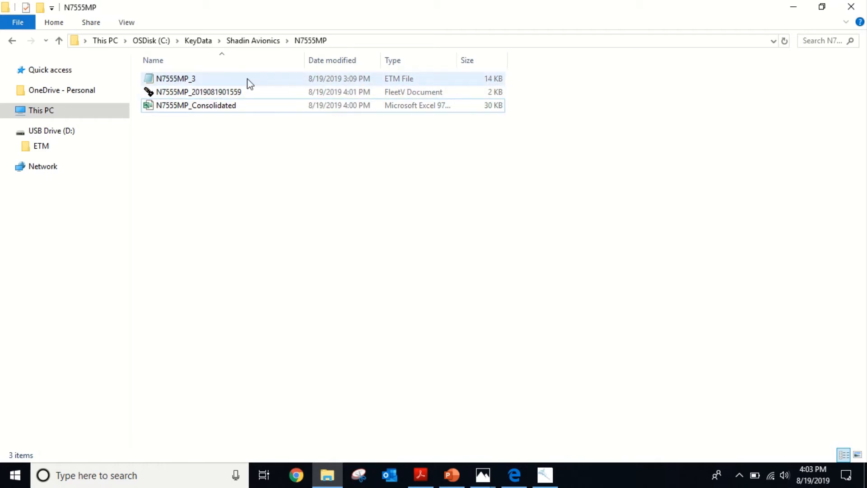
Go back up to the KeyData folder and close the FleetView for Fixed Wing viewer
{"action": "left_click", "coordinate": [196, 105]}
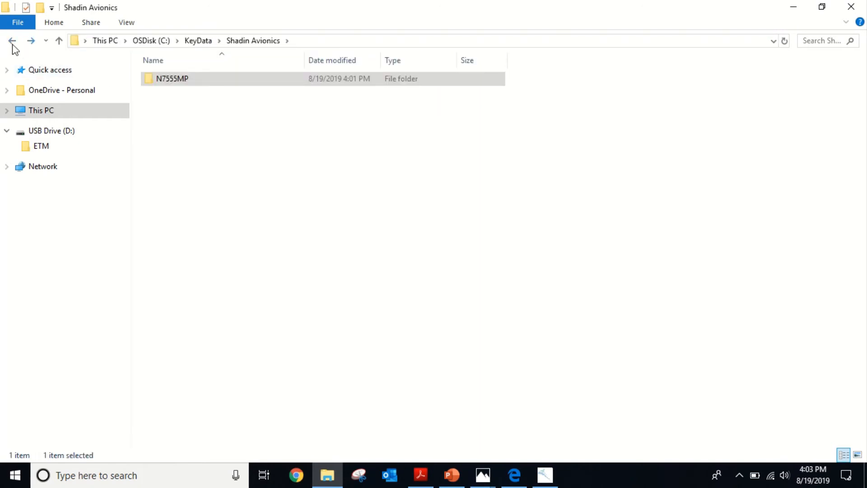
{"action": "left_click", "coordinate": [12, 41]}
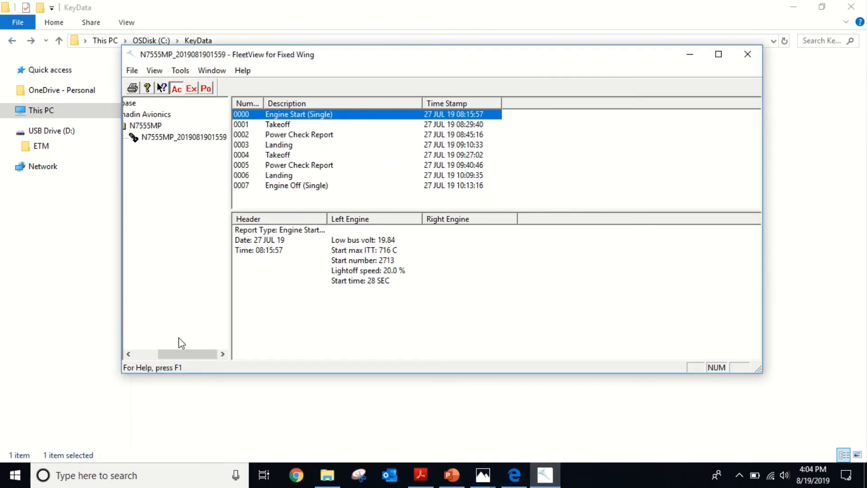
{"action": "left_click", "coordinate": [184, 137]}
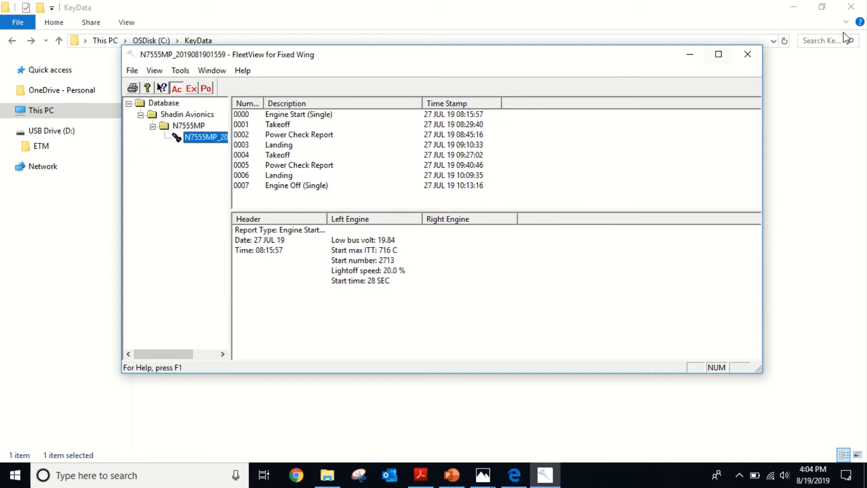
{"action": "left_click", "coordinate": [748, 54]}
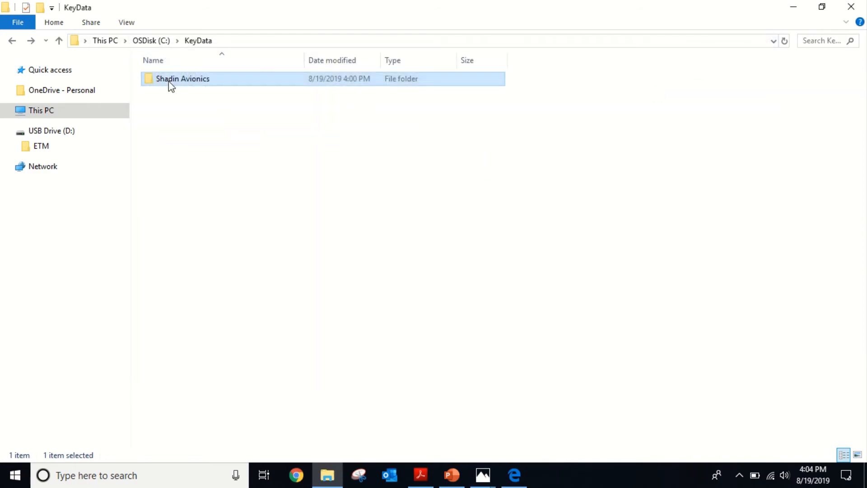
{"action": "double_click", "coordinate": [182, 79]}
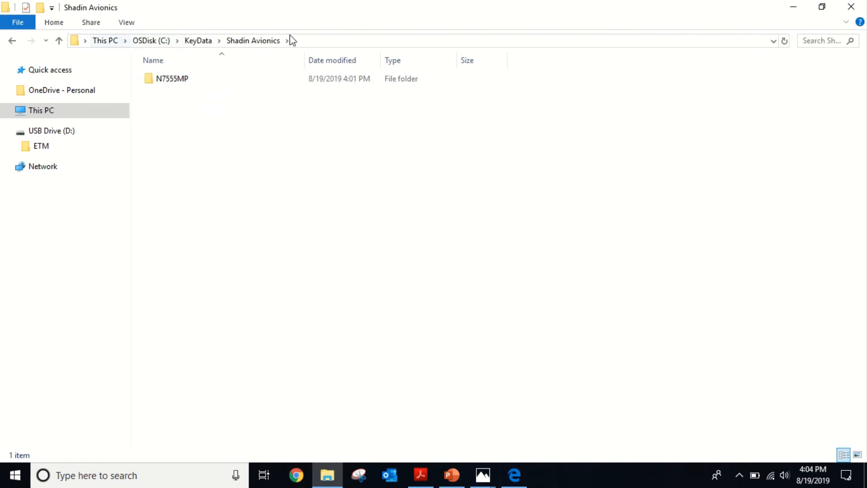
{"action": "double_click", "coordinate": [171, 78]}
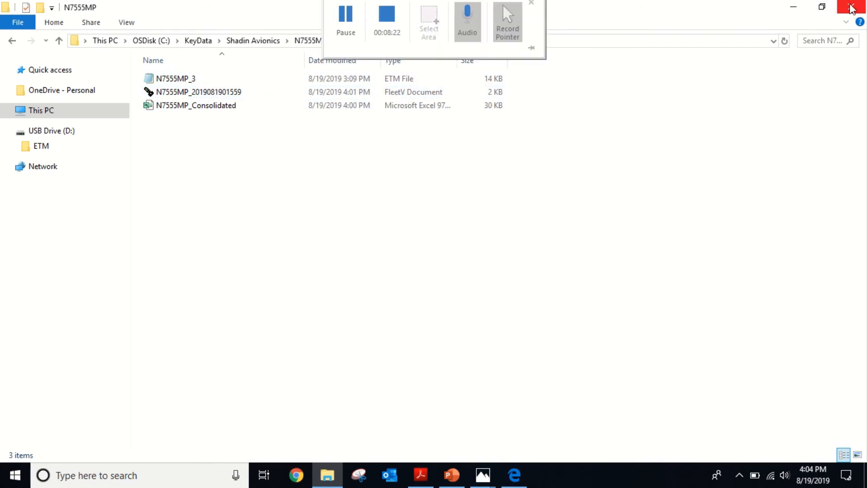
Close File Explorer, show the Photos image of the ETM unit, then put it away
{"action": "left_click", "coordinate": [854, 7]}
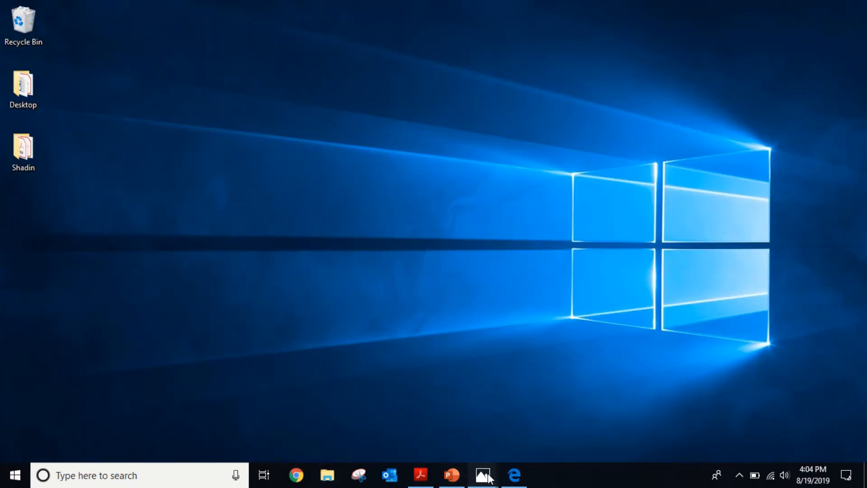
{"action": "left_click", "coordinate": [483, 475]}
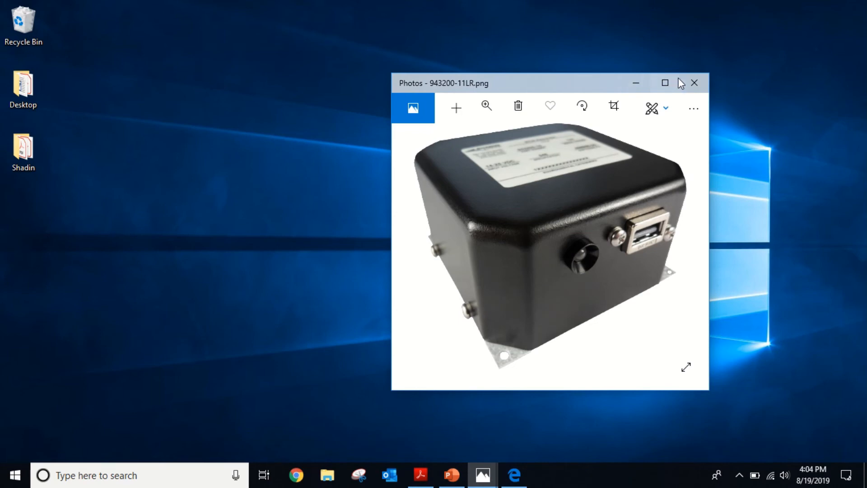
{"action": "left_click", "coordinate": [694, 83]}
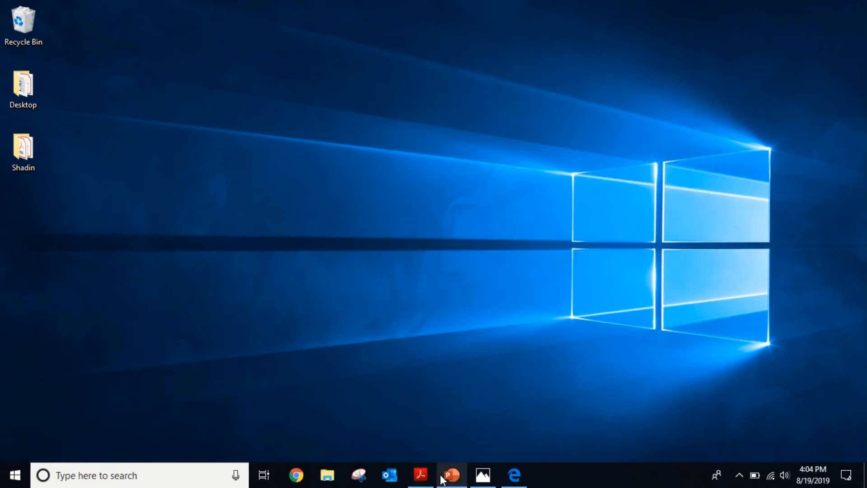
{"action": "mouse_move", "coordinate": [383, 388]}
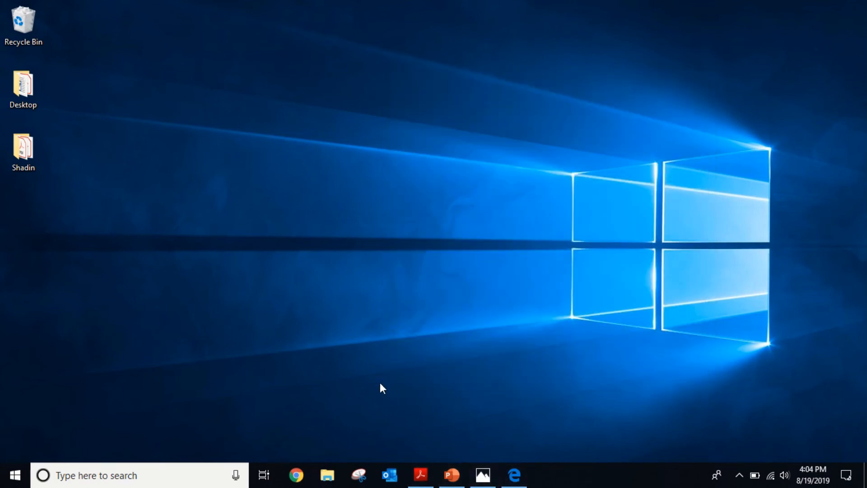
{"action": "mouse_move", "coordinate": [420, 474]}
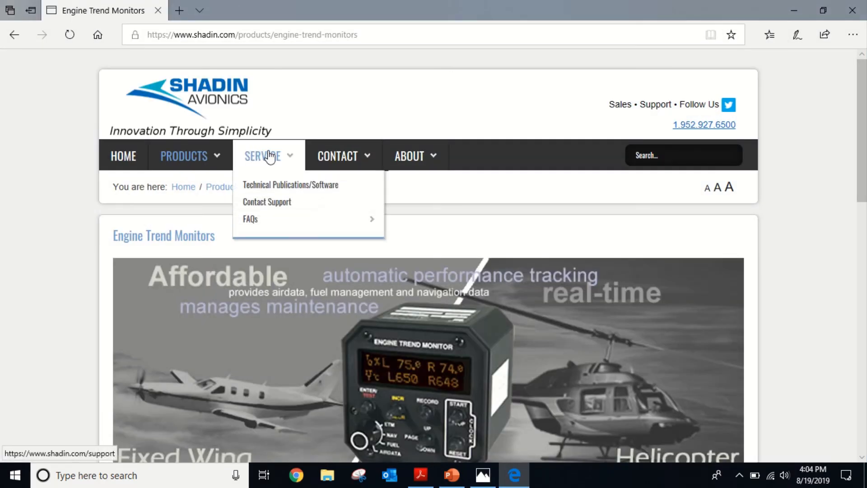
Browse Shadin's Service > Technical Publications/Software downloads list
{"action": "left_click", "coordinate": [290, 185]}
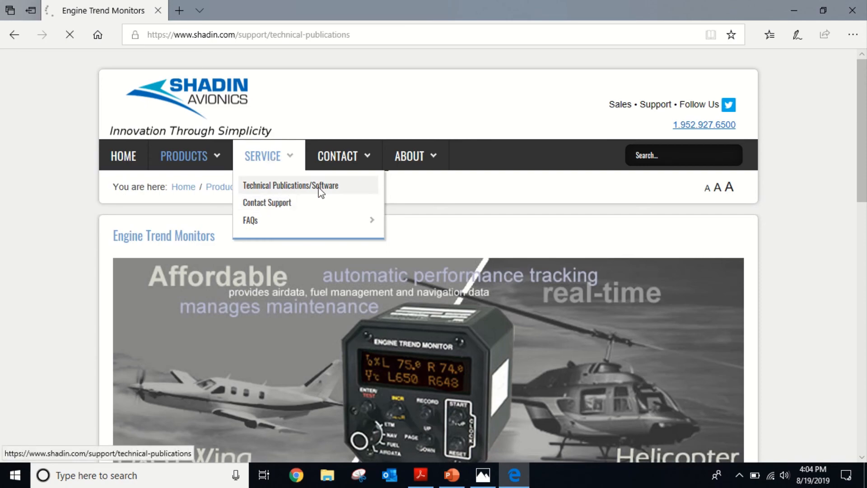
{"action": "left_click", "coordinate": [289, 185]}
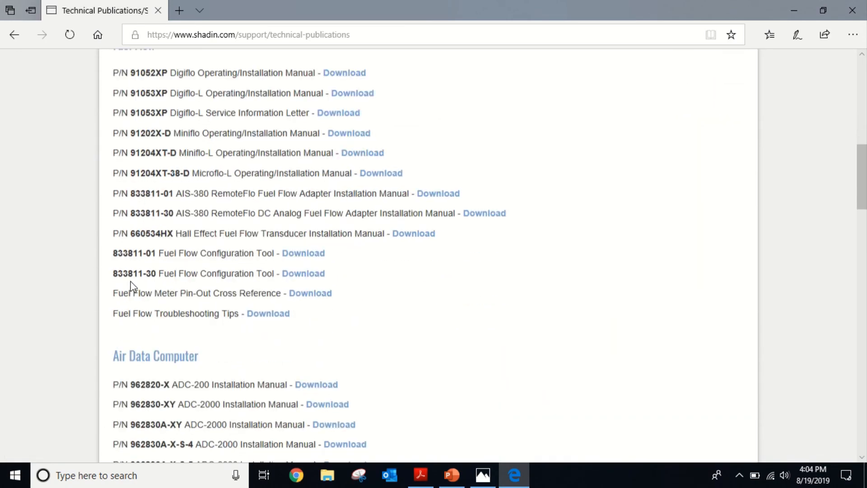
{"action": "scroll", "scroll_direction": "down", "scroll_amount": 3}
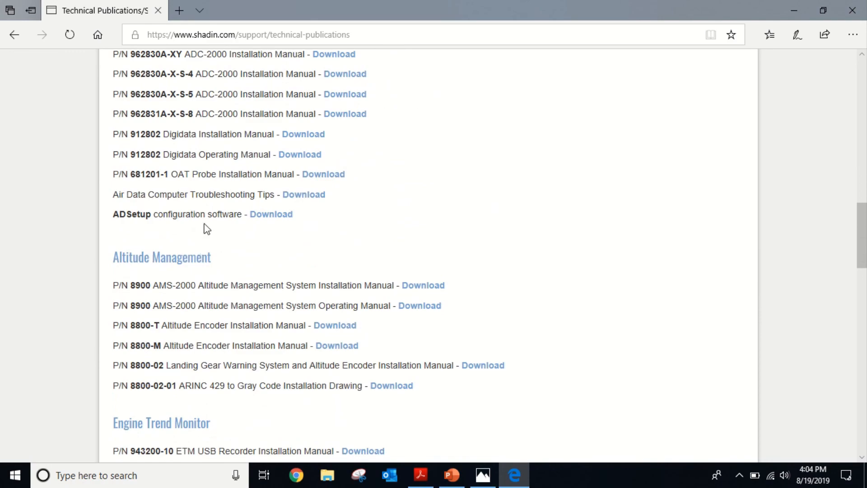
{"action": "scroll", "scroll_direction": "down", "scroll_amount": 3}
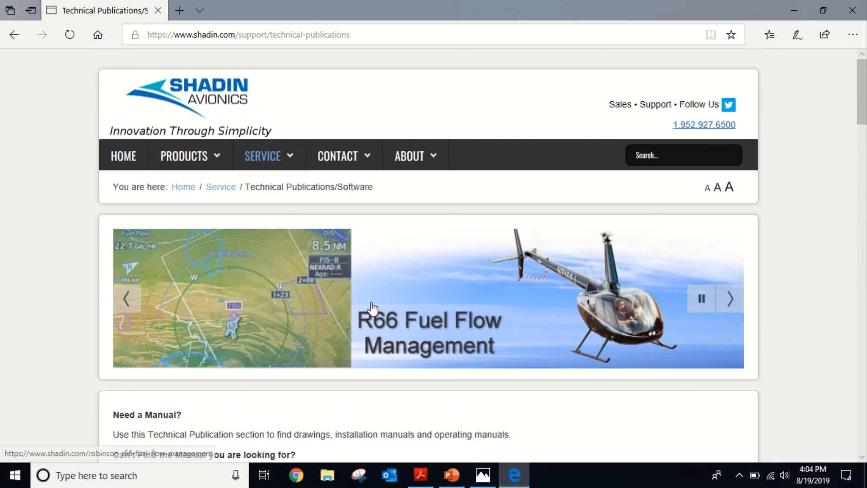
Show Shadin's Contact page with general, customer service and sales numbers
{"action": "left_click", "coordinate": [337, 155]}
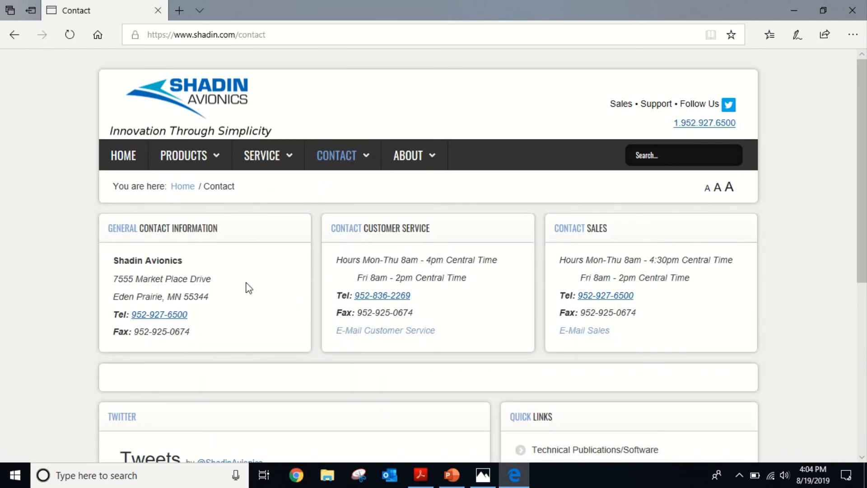
{"action": "mouse_move", "coordinate": [445, 308]}
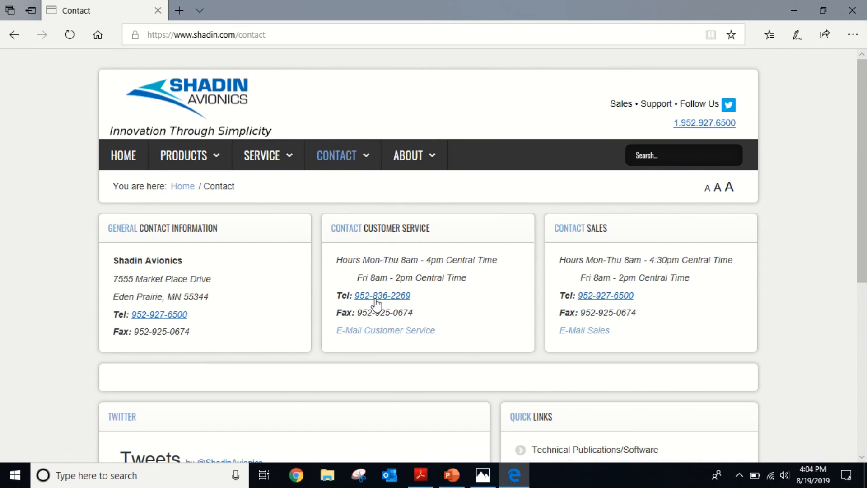
{"action": "mouse_move", "coordinate": [408, 154]}
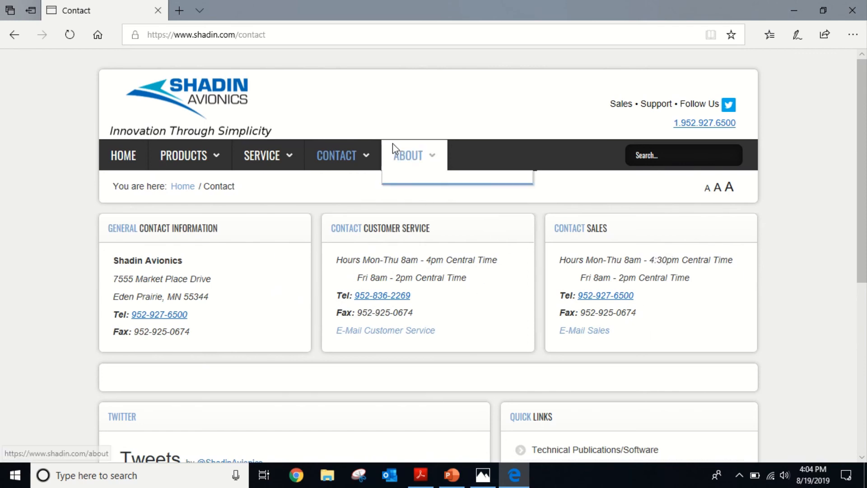